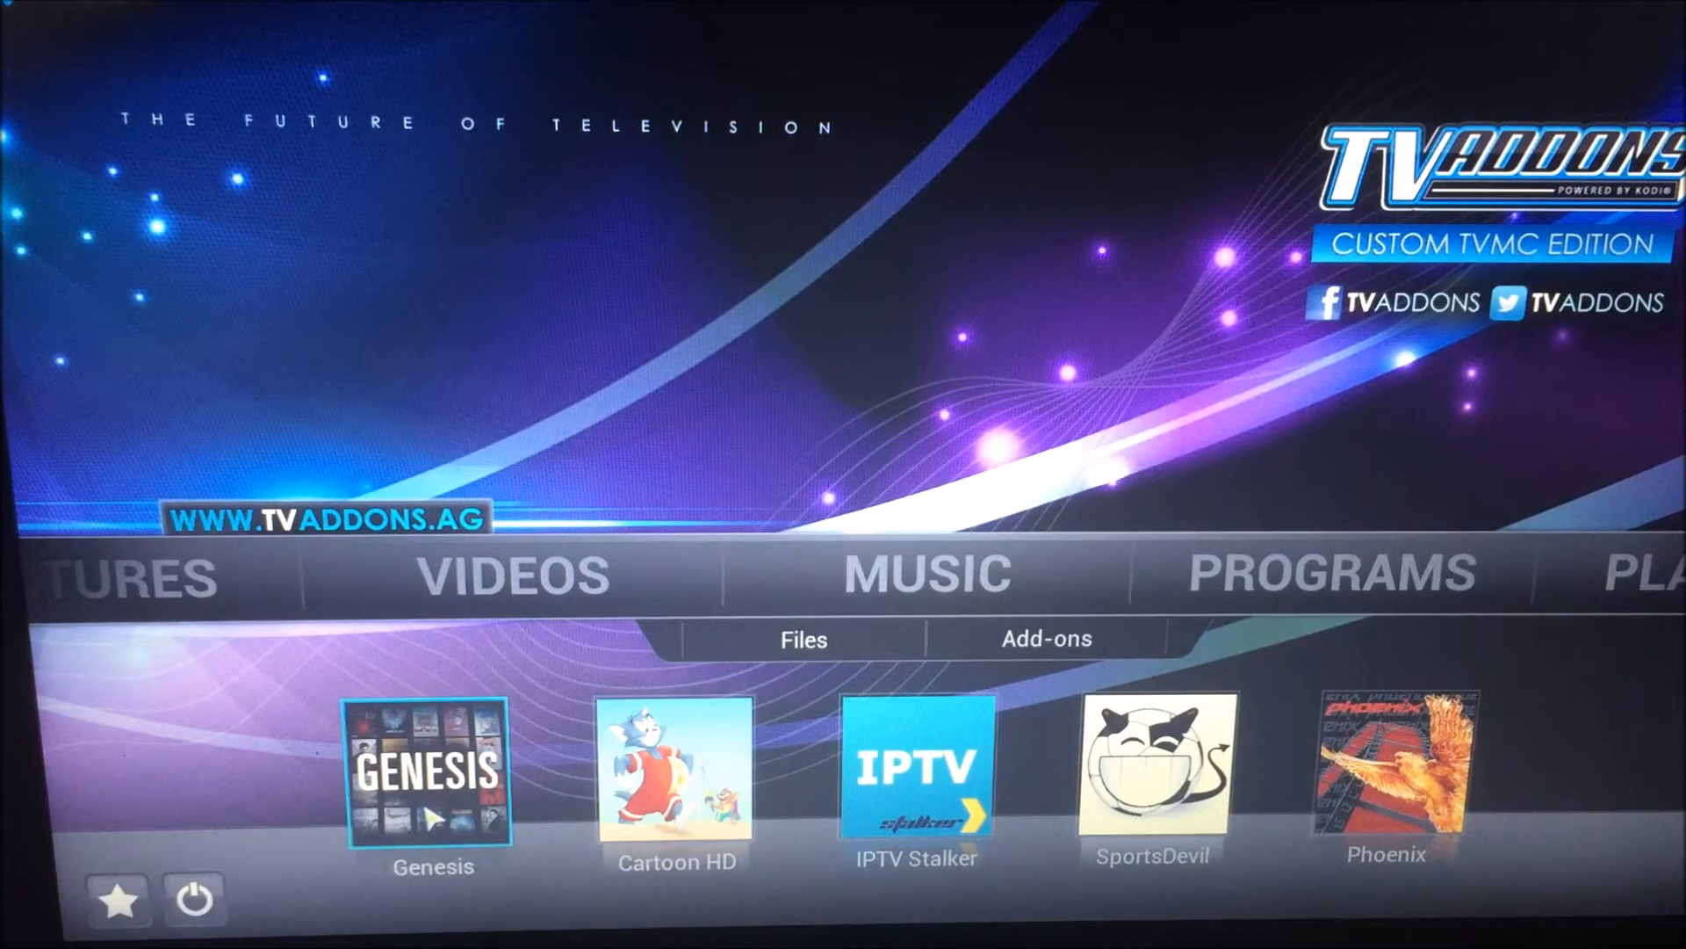
Browse Genesis Movies to the Box Office by Year listing
click(432, 778)
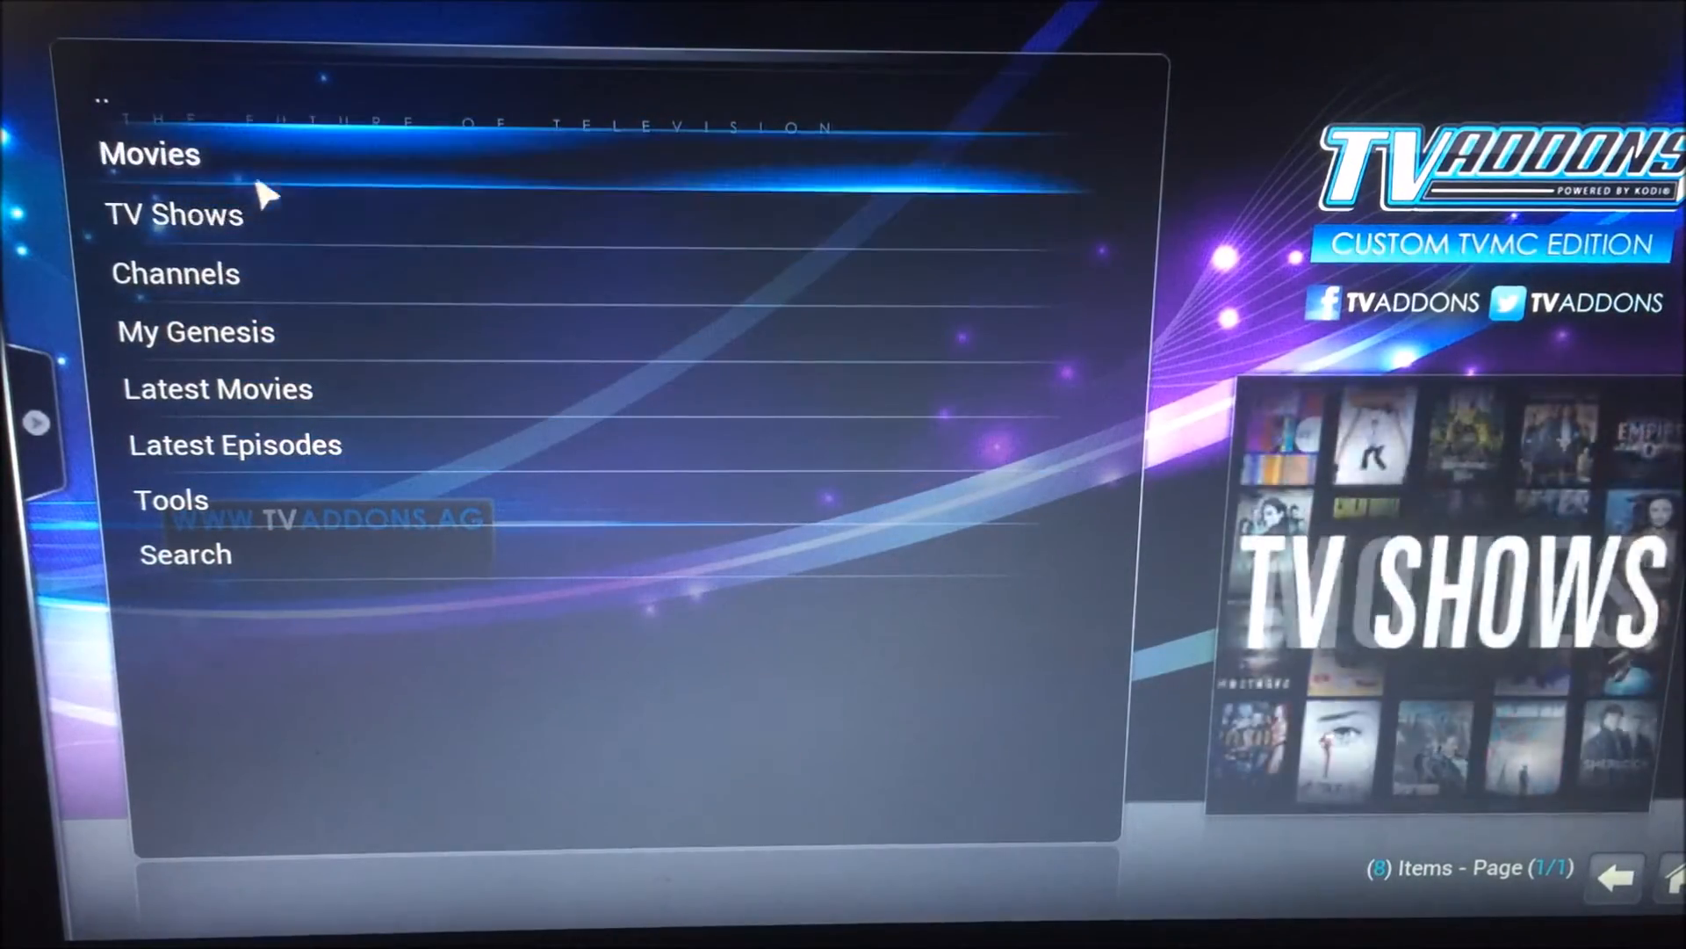
click(149, 155)
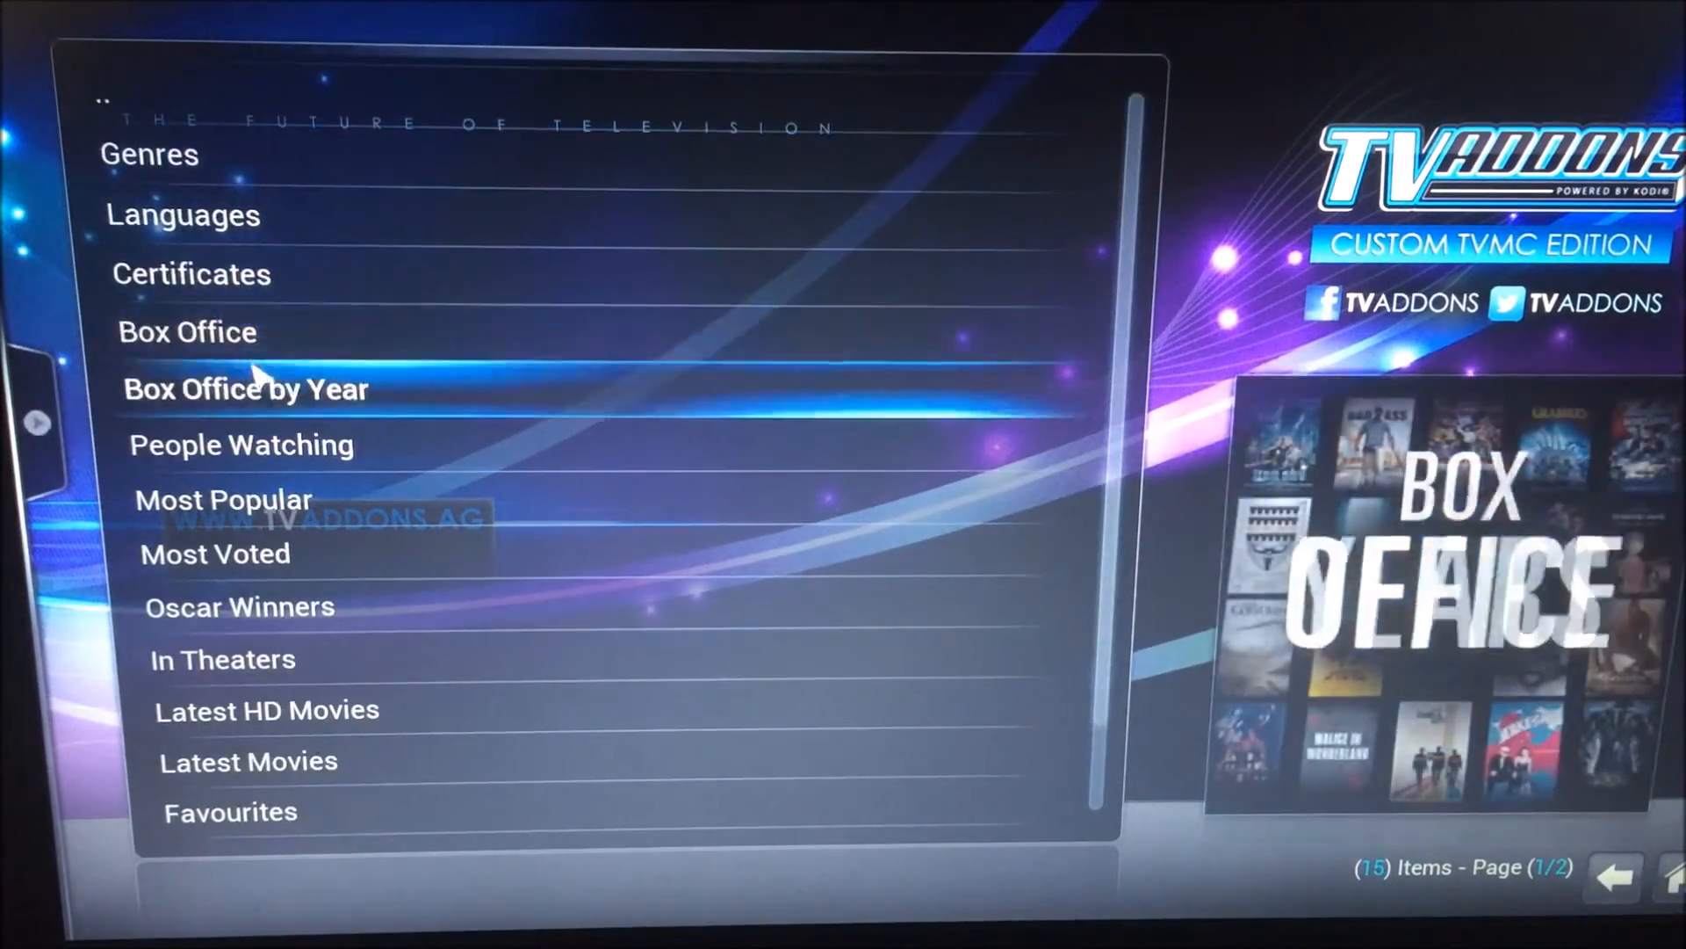
click(246, 388)
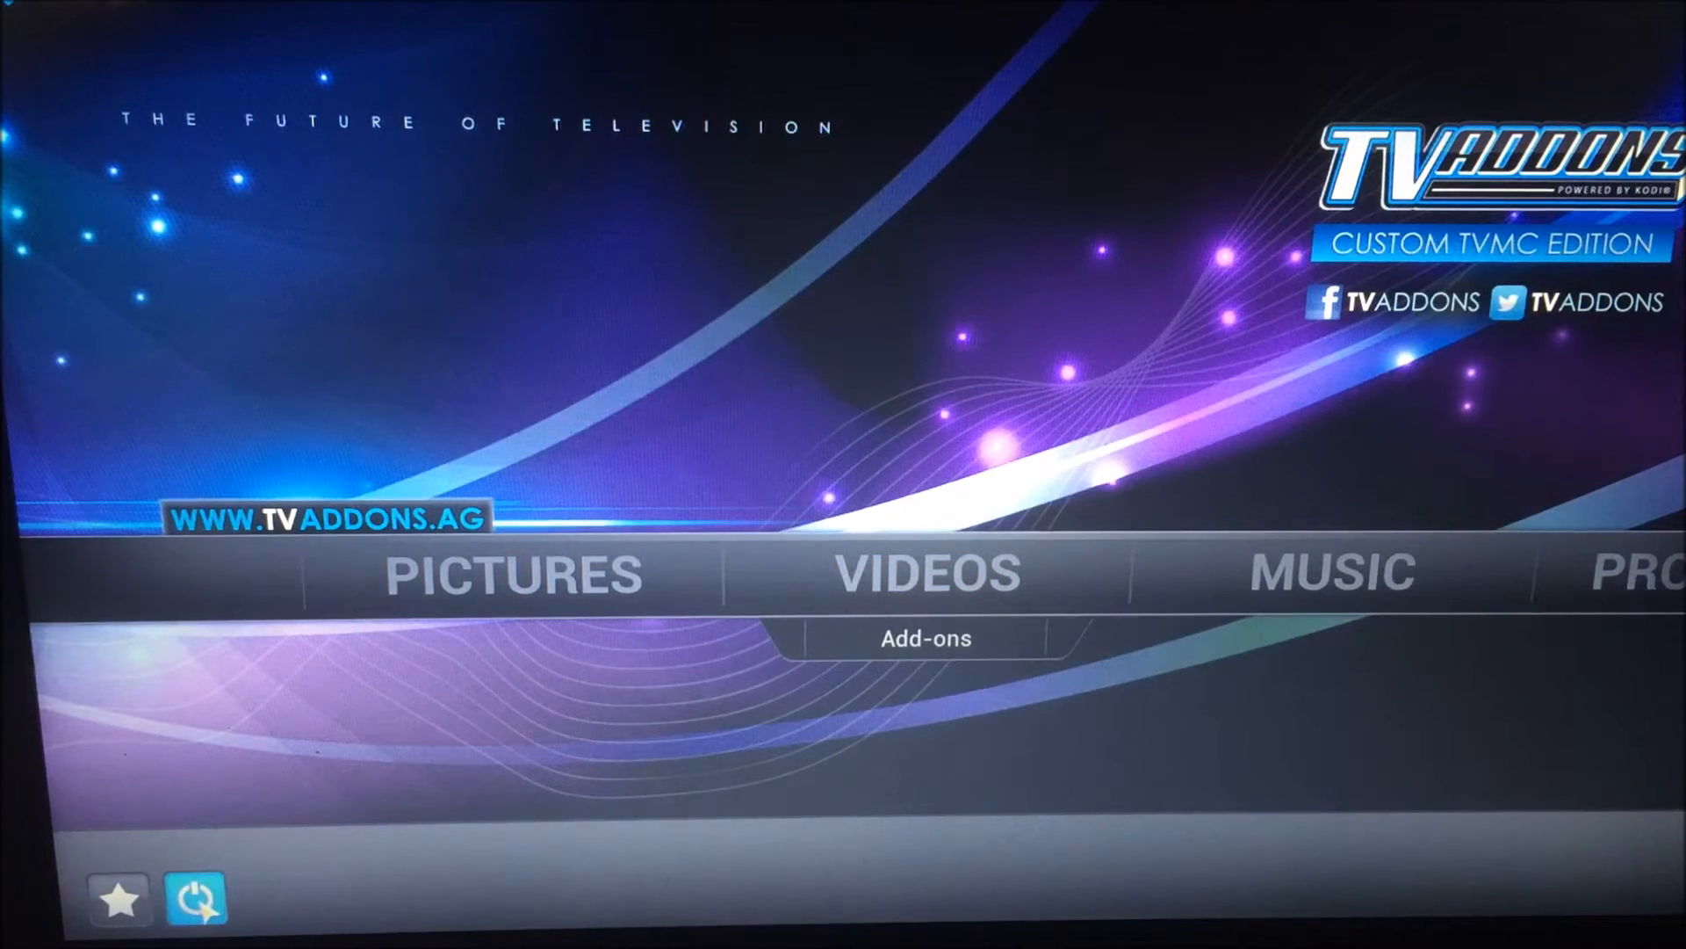
Exit Kodi from the power menu to reach the Lubuntu login screen
click(190, 899)
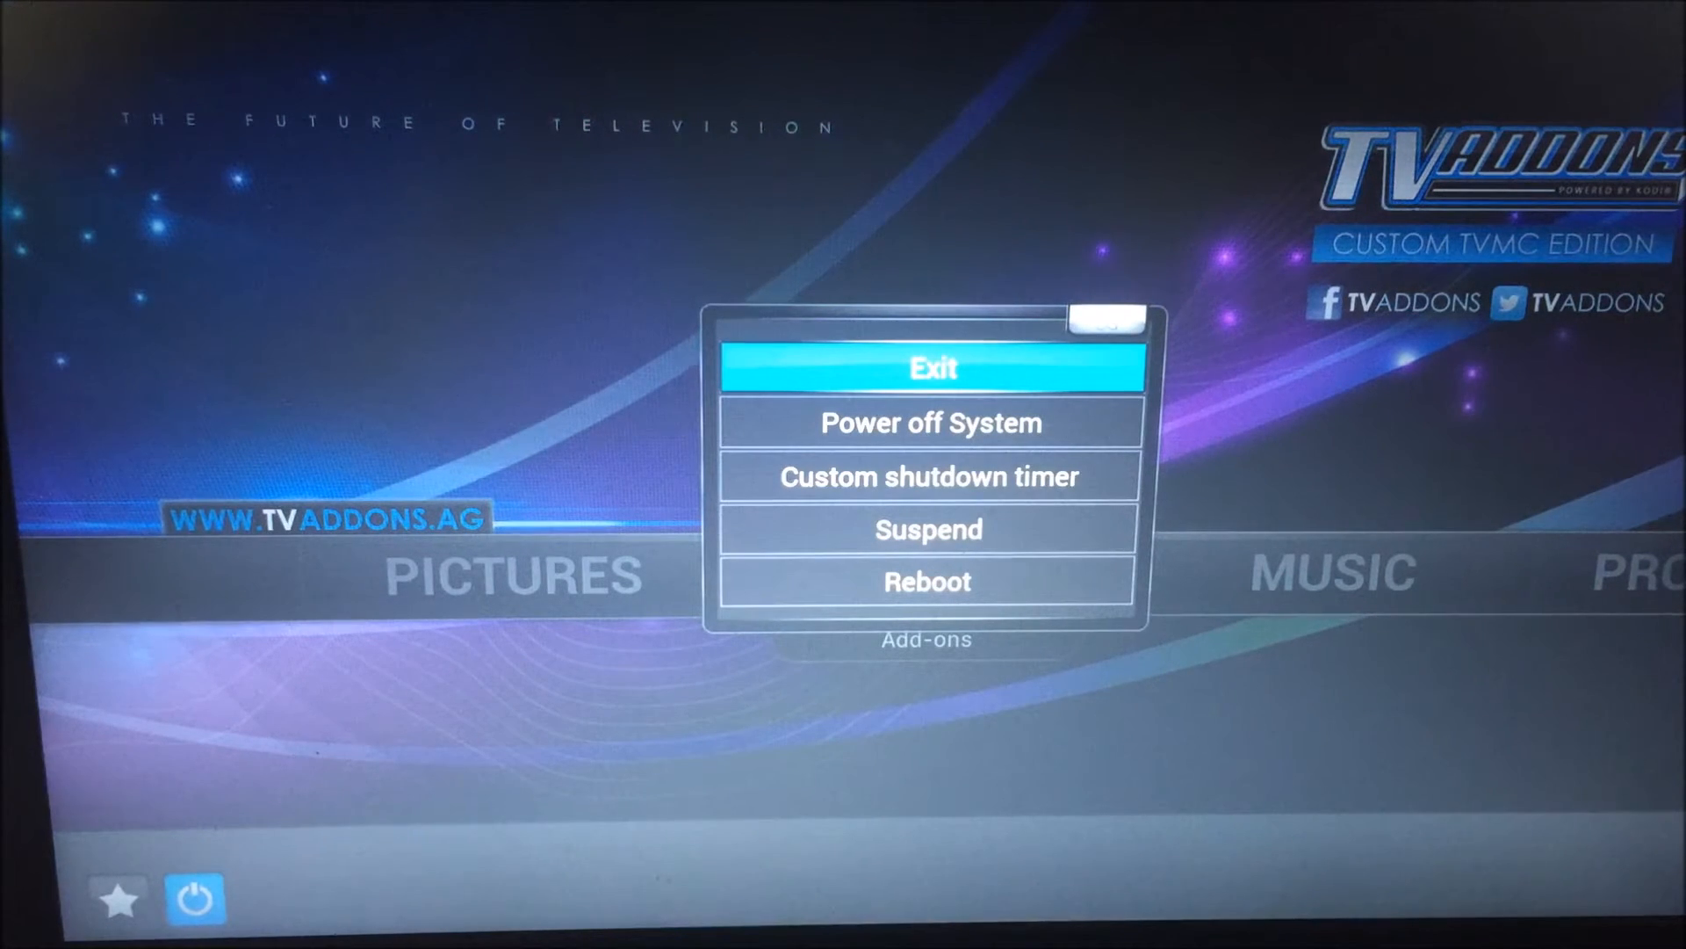
click(931, 368)
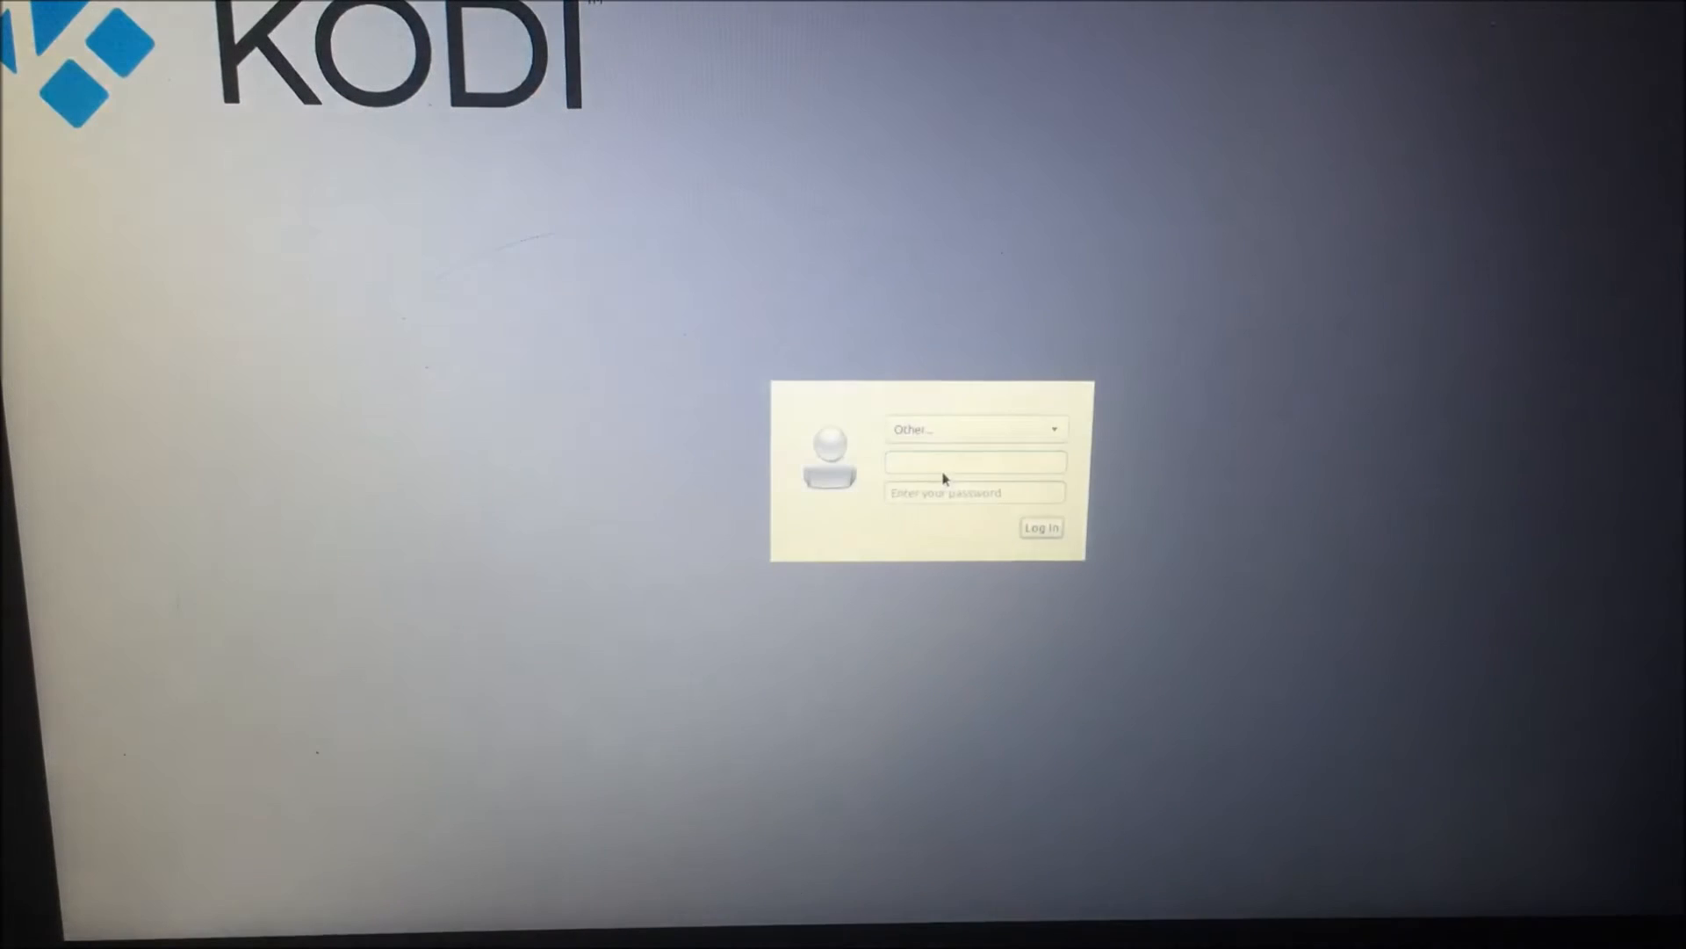
Log in as user 'kodi' with the Lubuntu session selected instead of Kodi
click(973, 464)
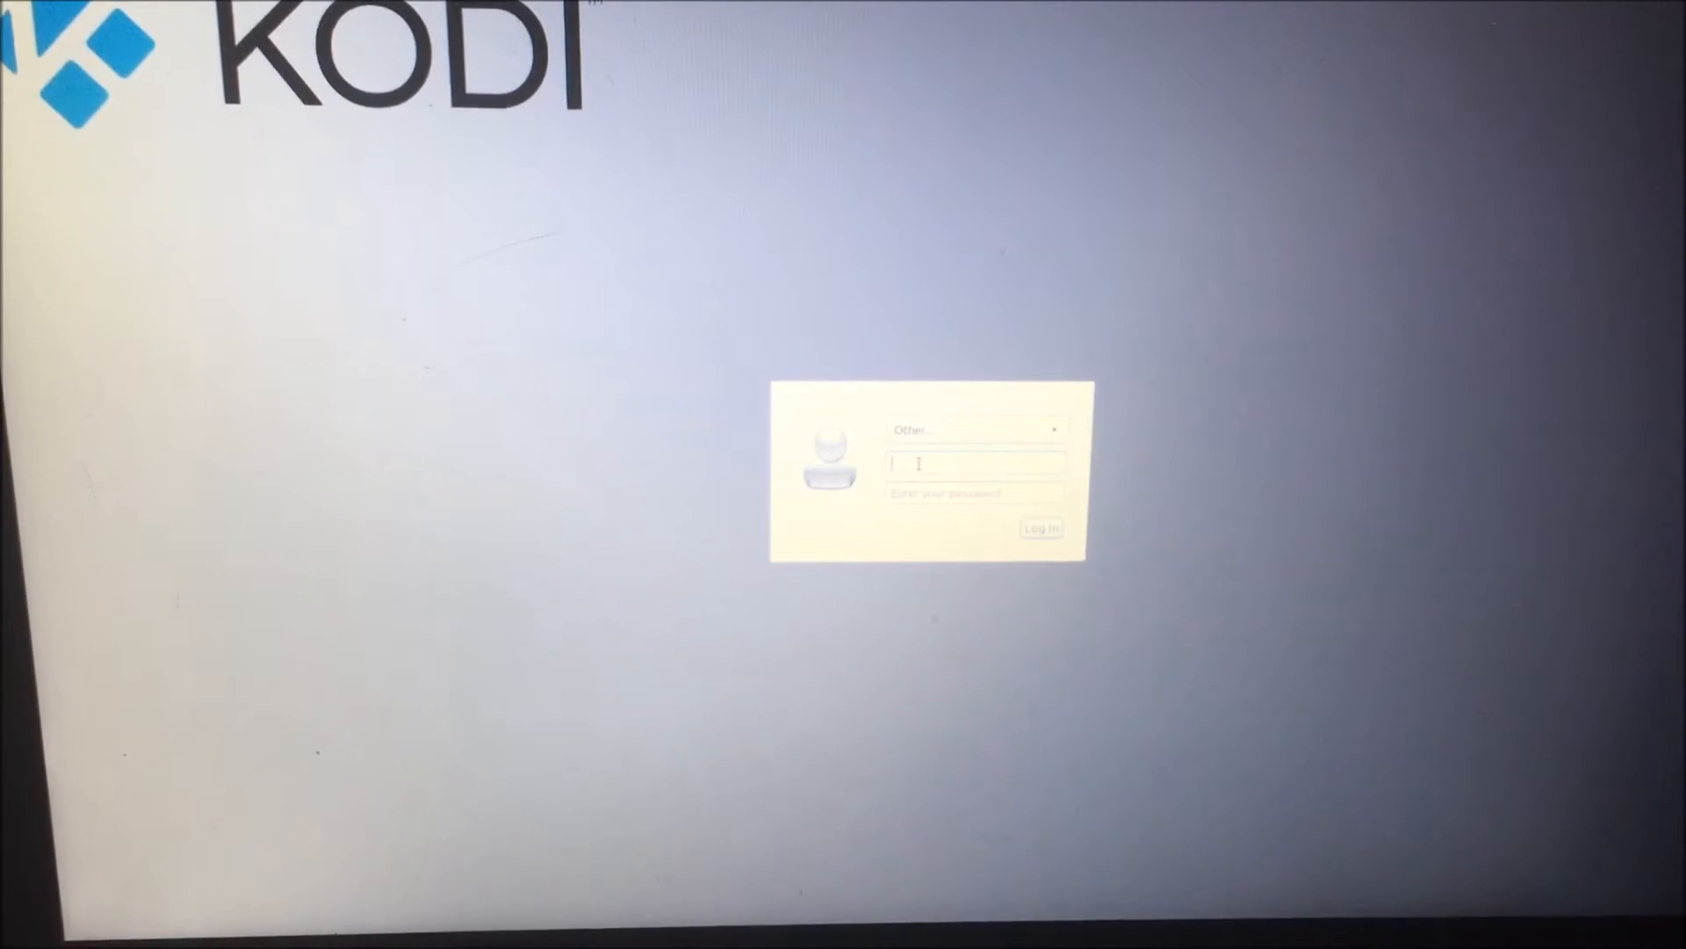
text(kodi)
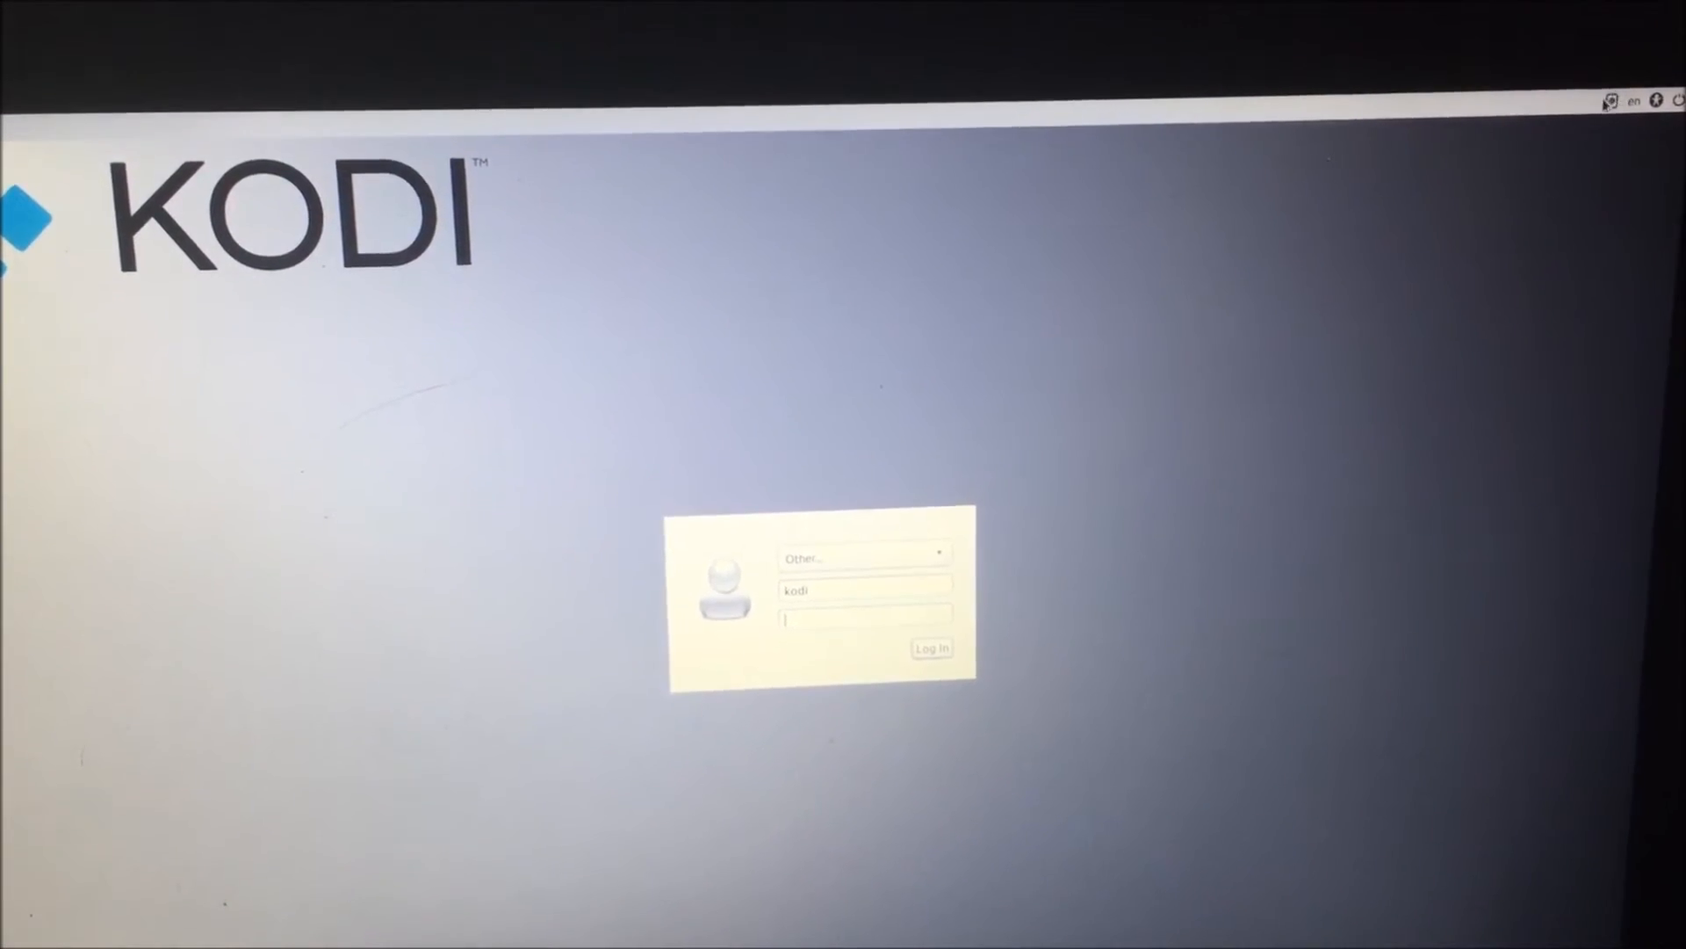
click(1607, 111)
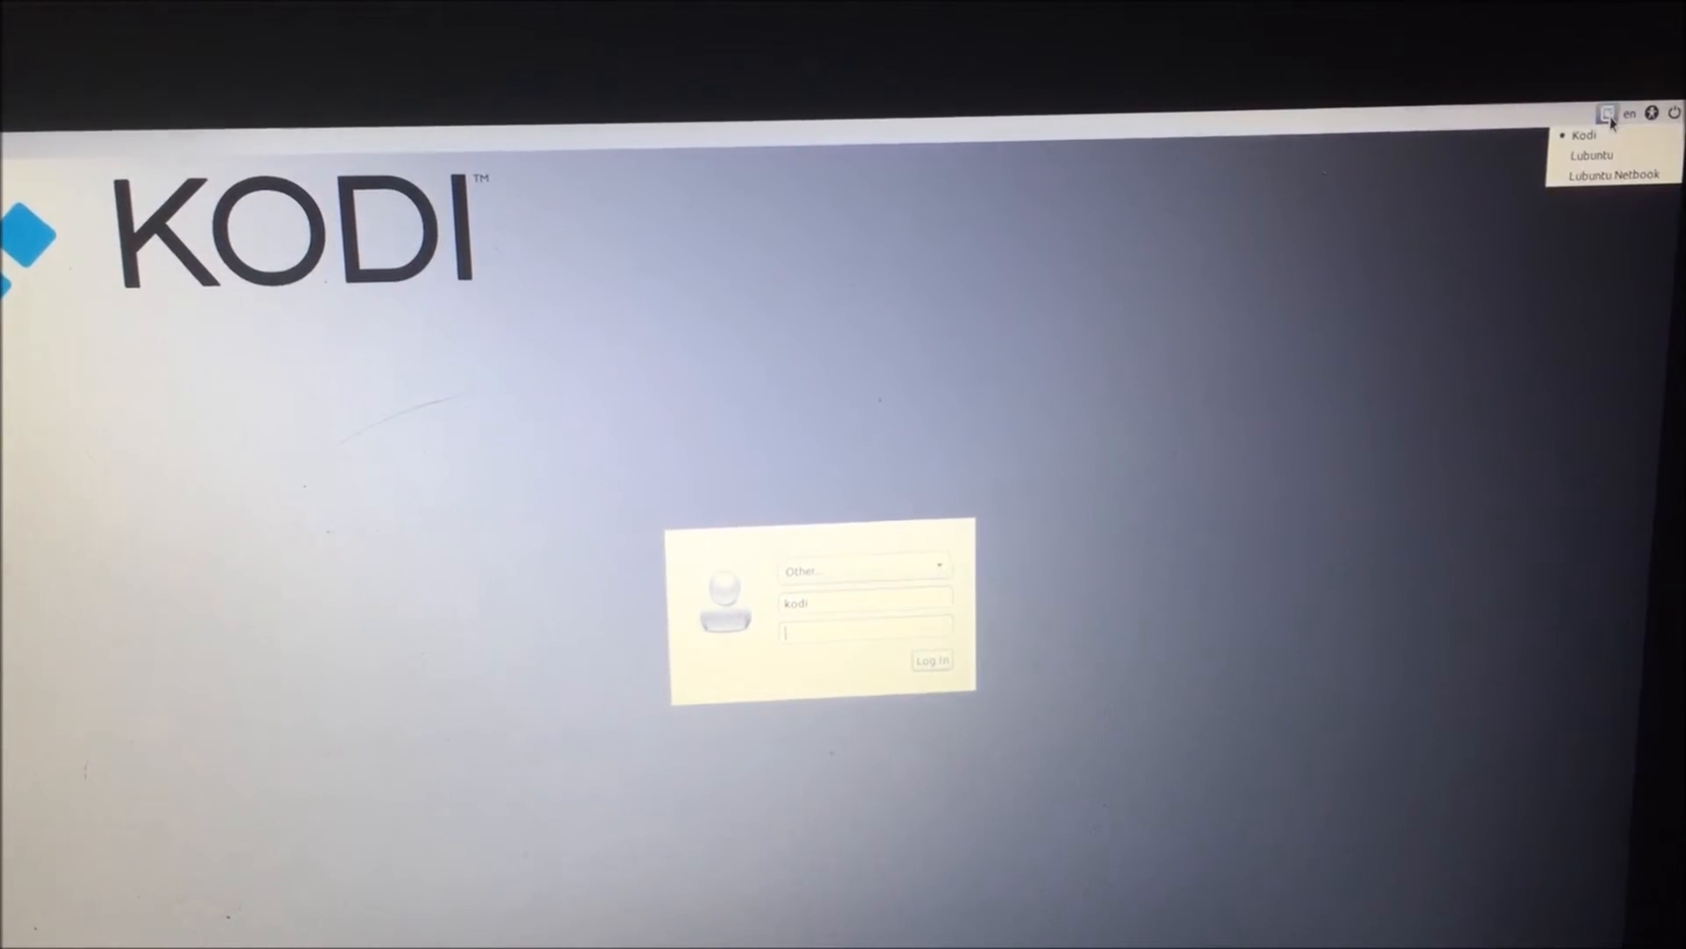
mouse_move(1595, 176)
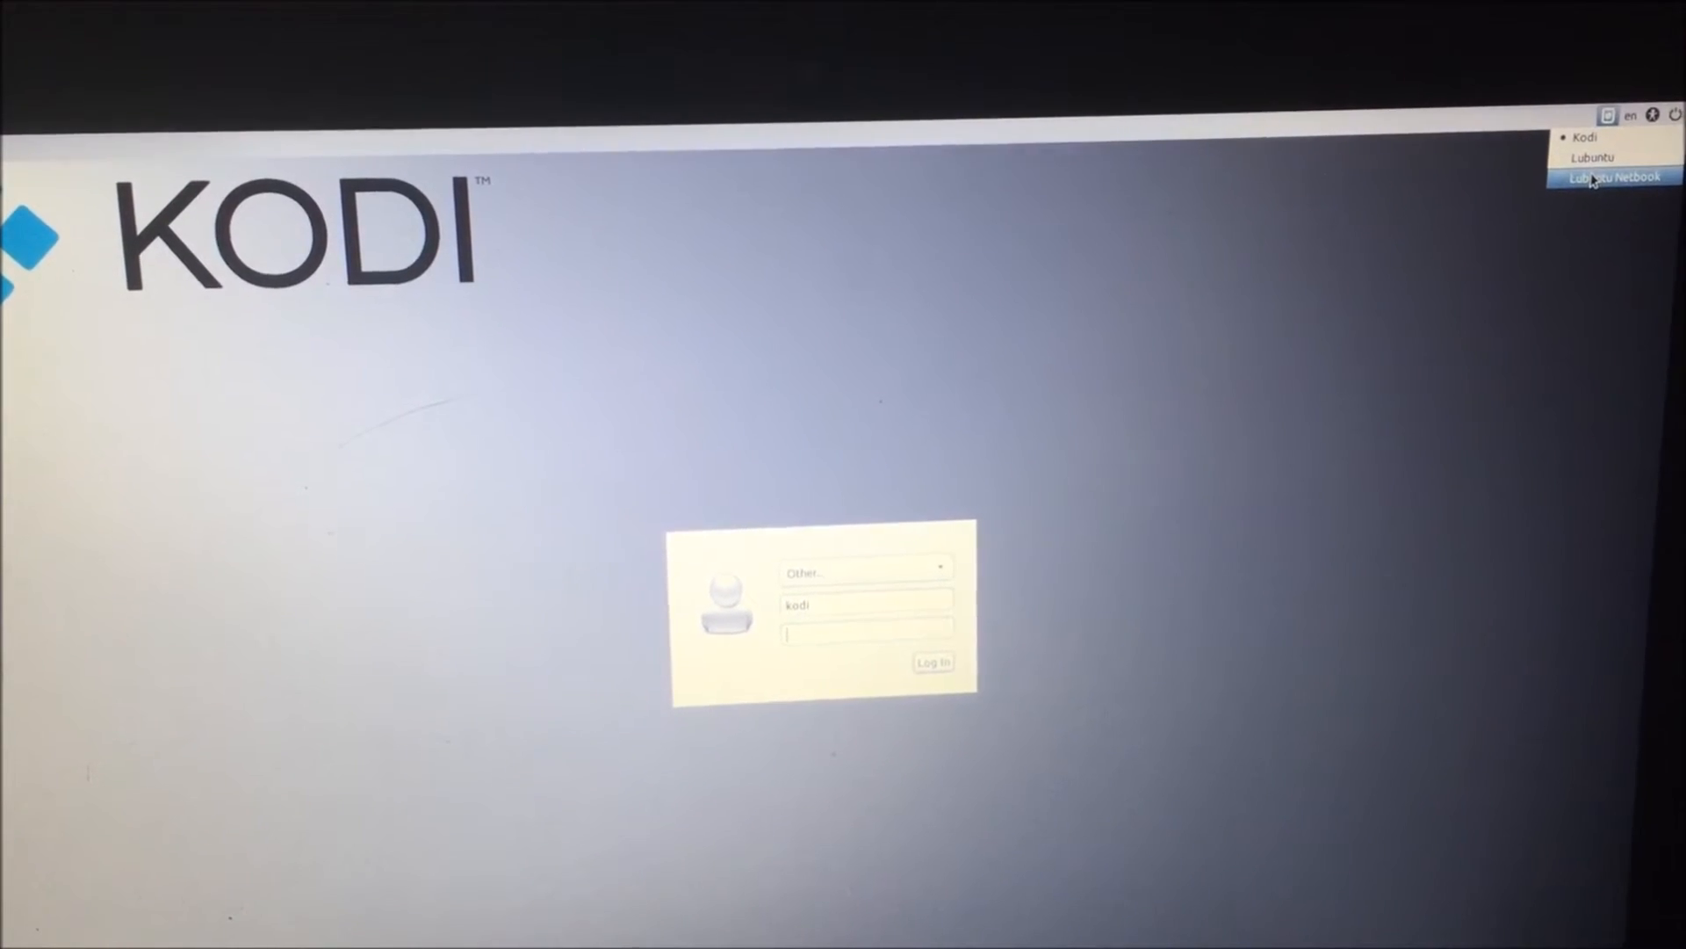
click(1608, 179)
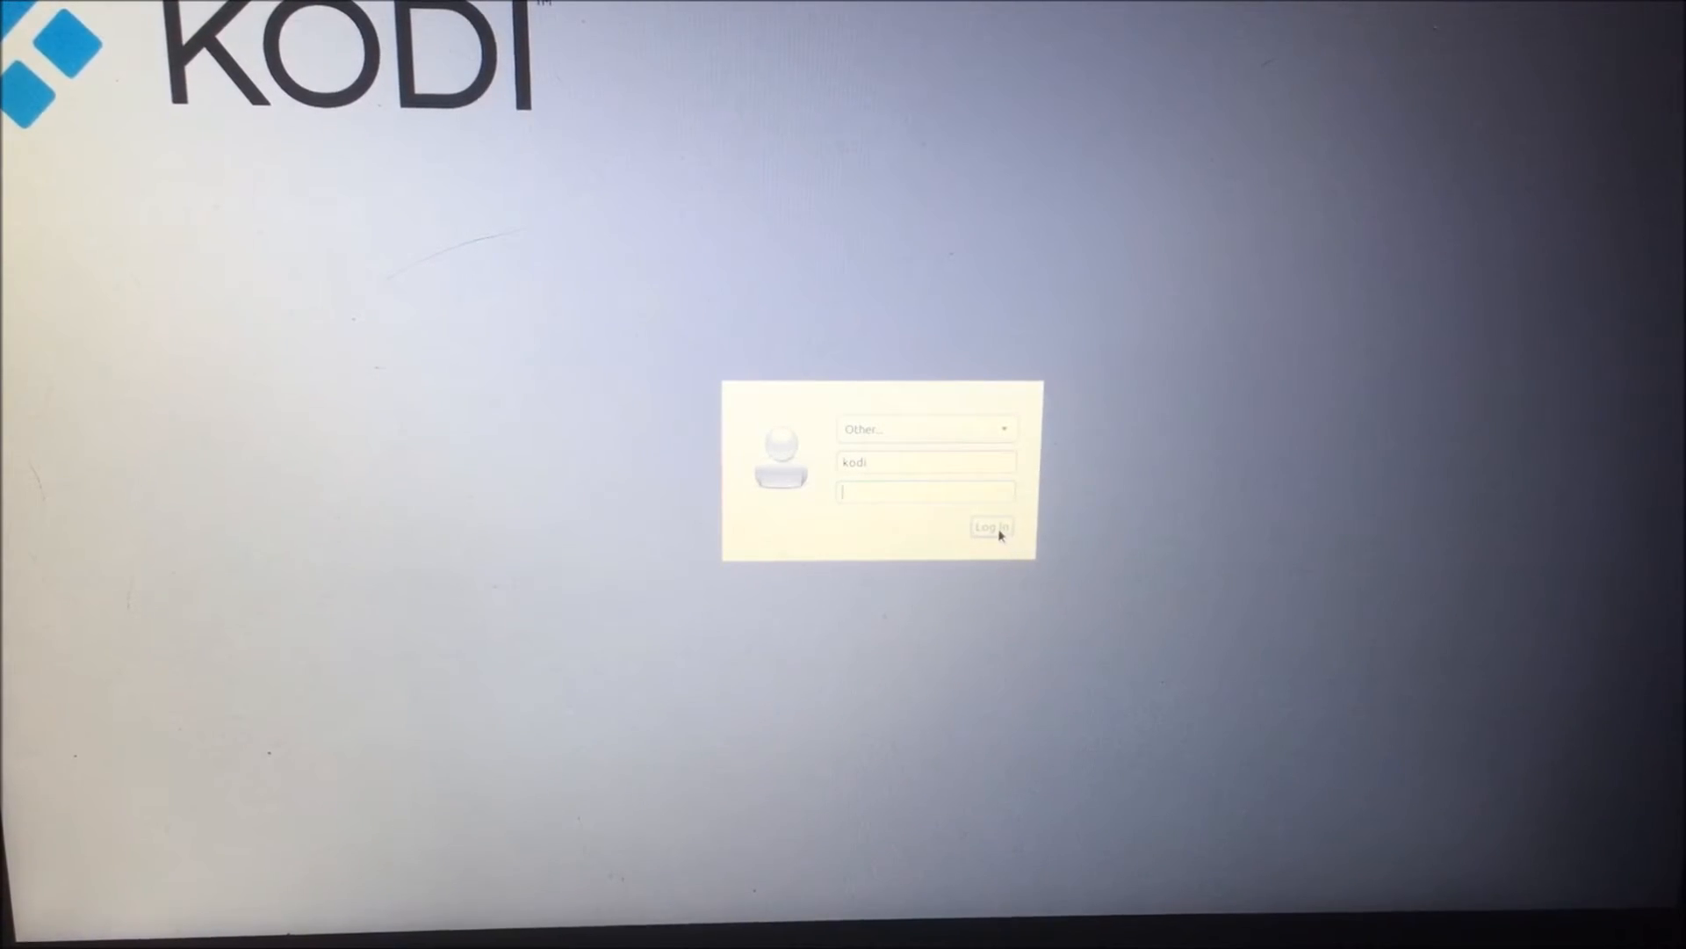
click(991, 525)
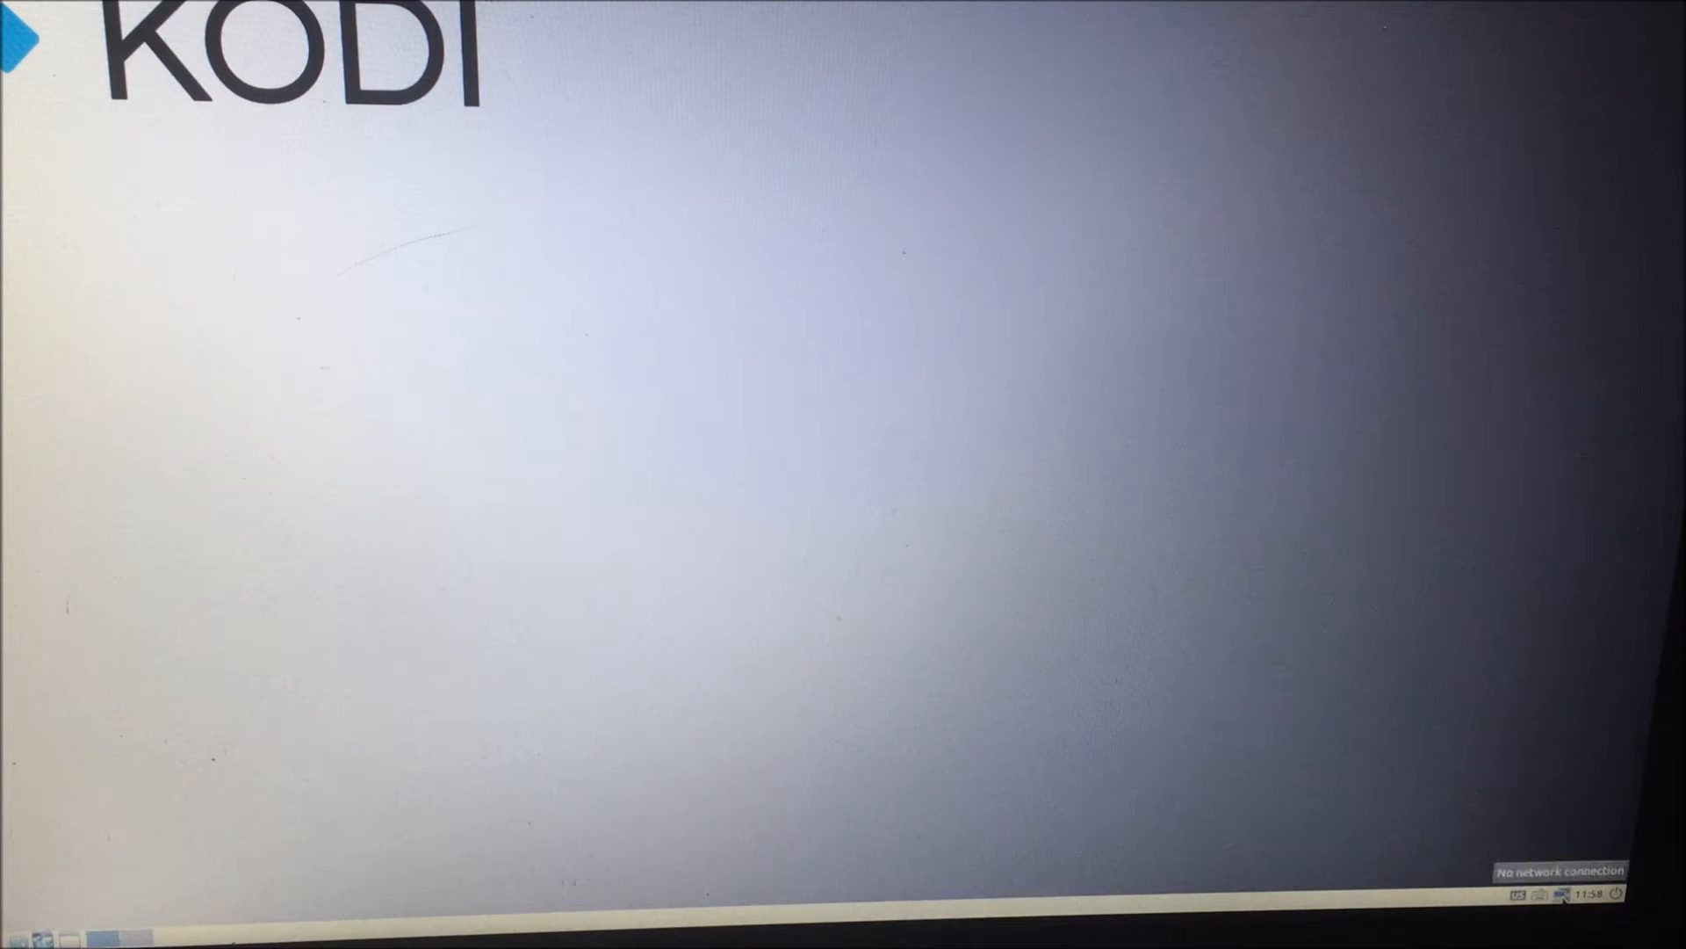
Join the Wi-Fi network from the tray icon, then log out of the desktop
click(1551, 894)
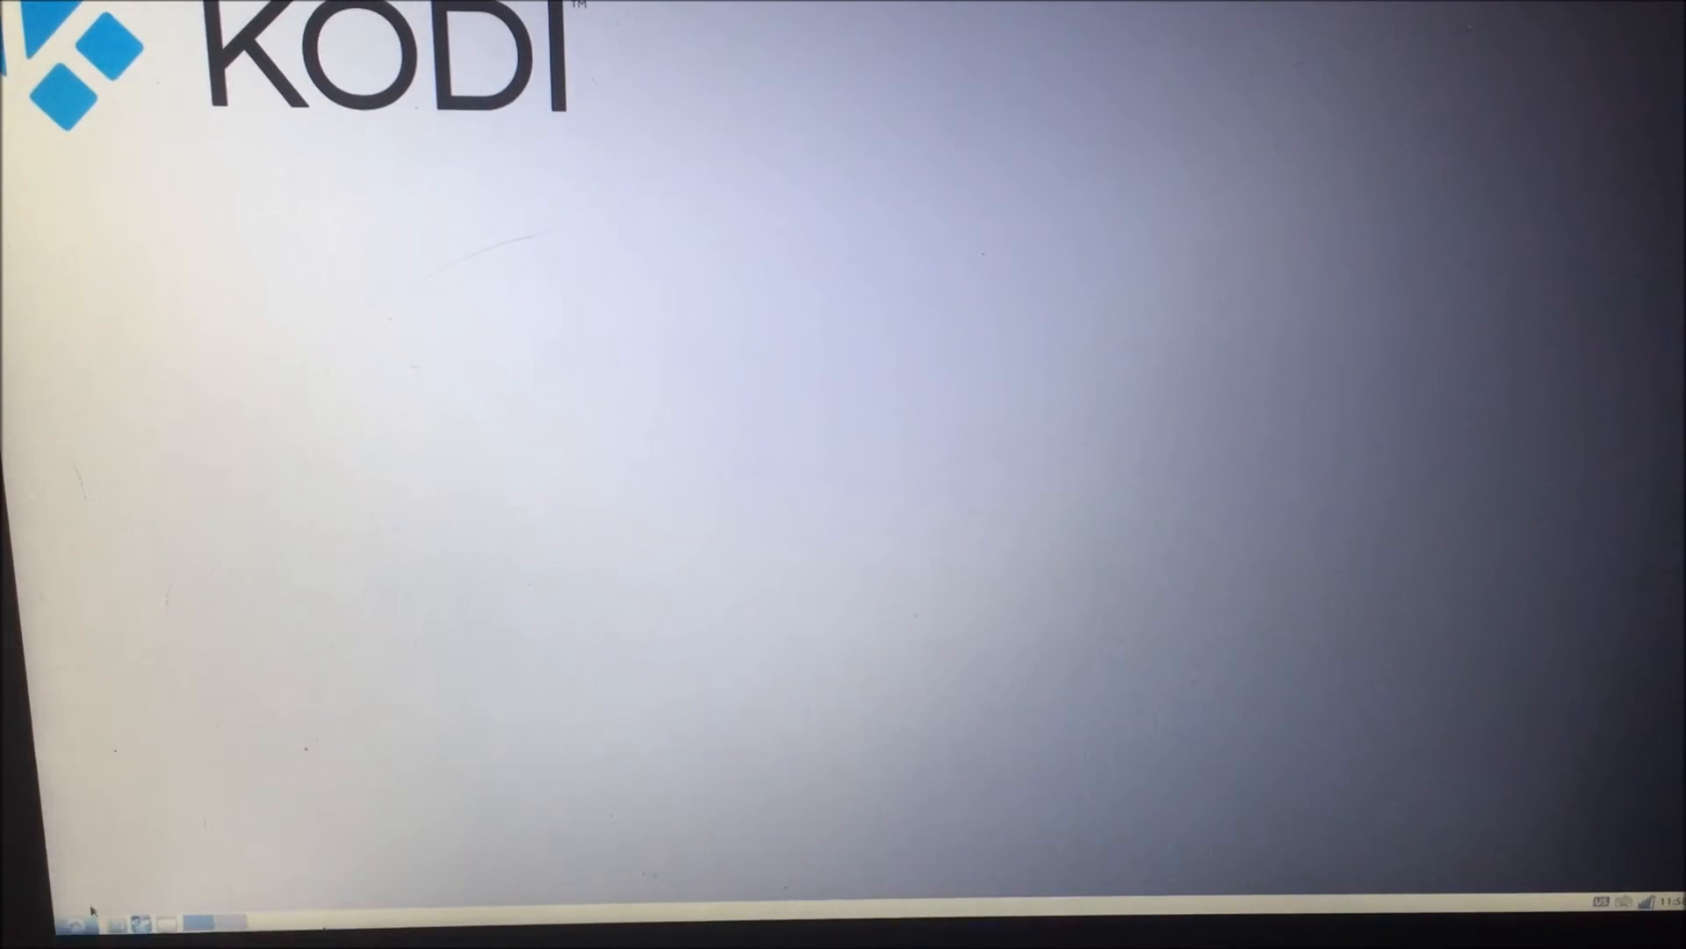
click(80, 924)
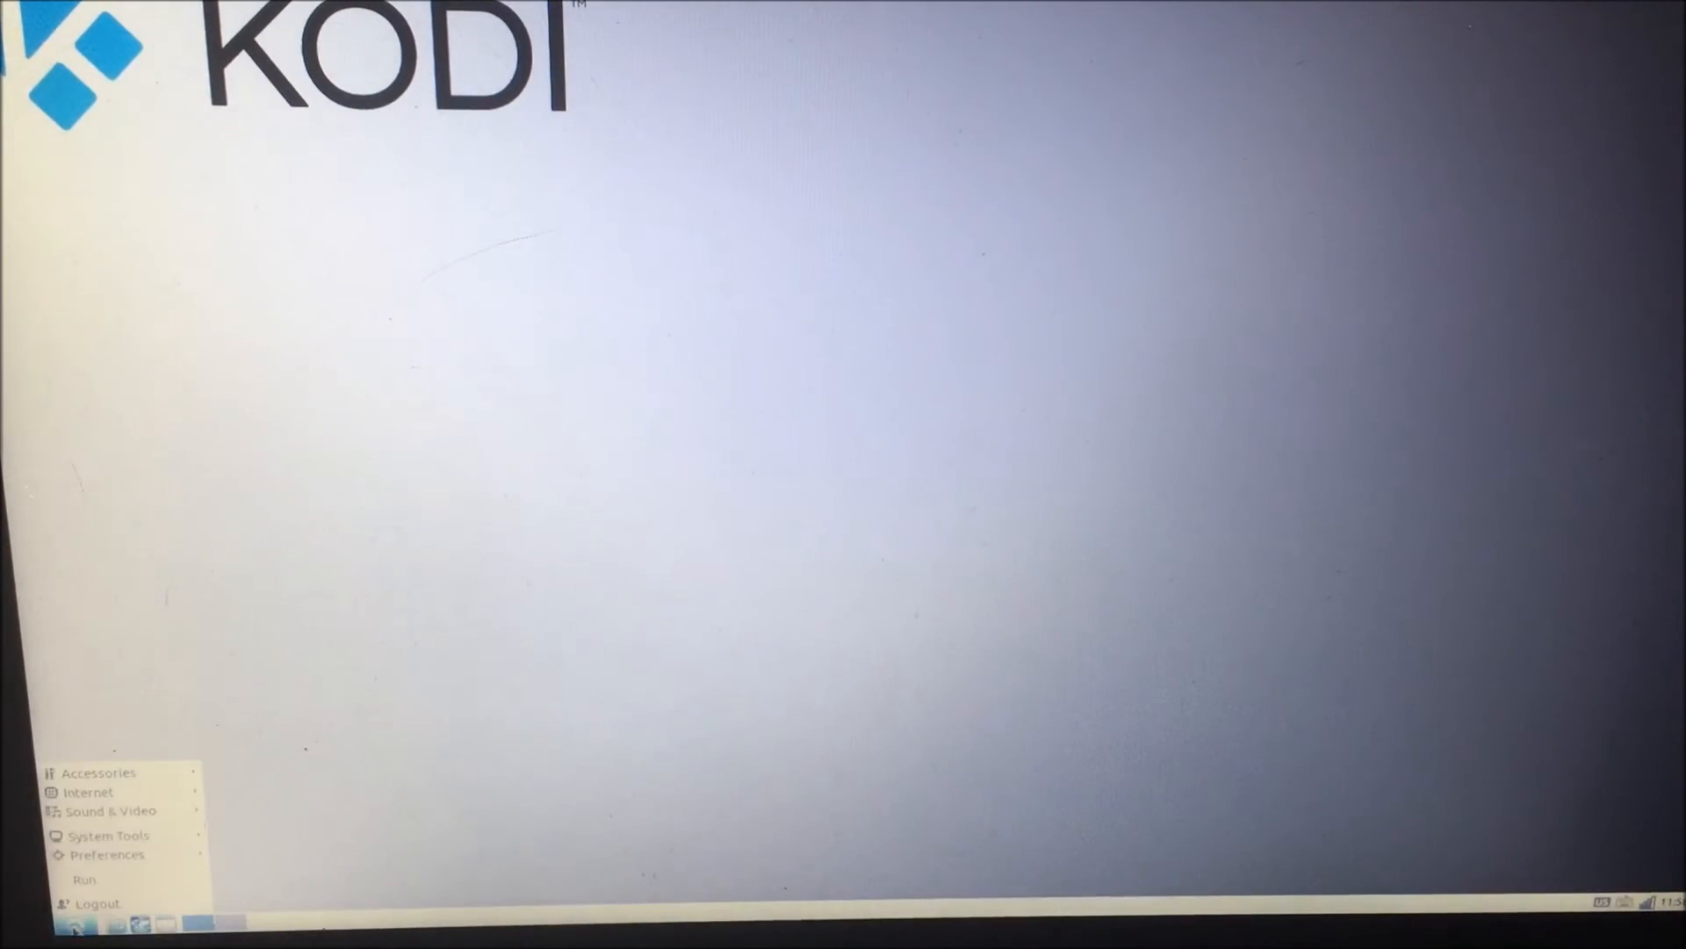
click(89, 903)
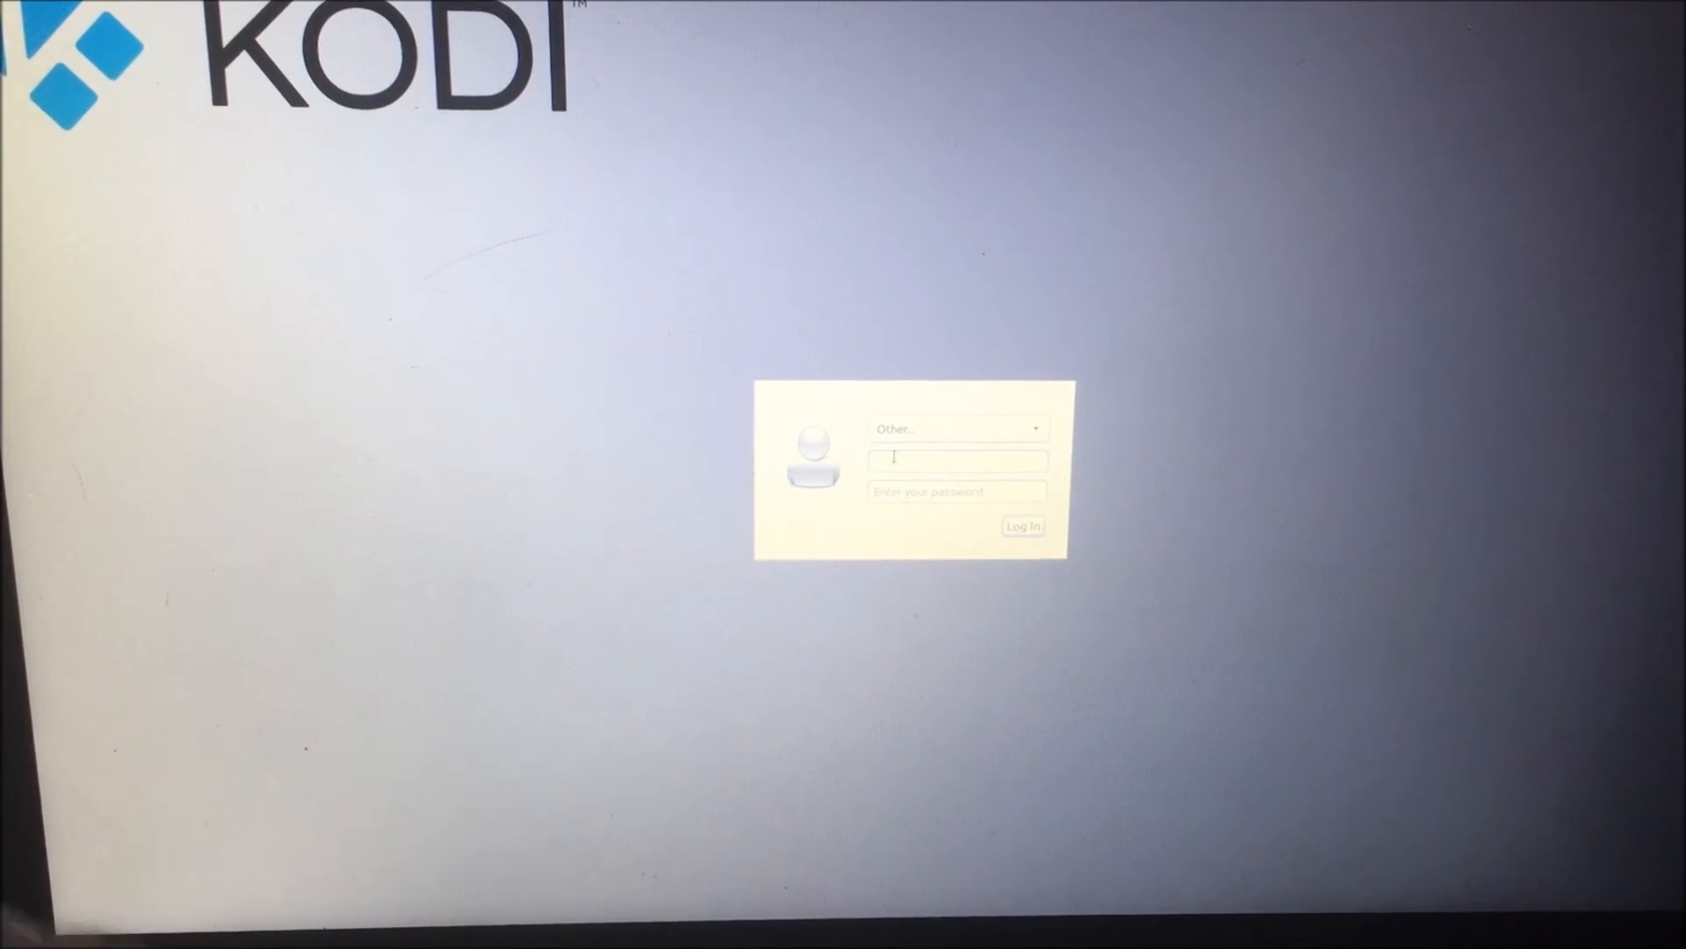
Log back in as user 'kodi' with the Kodi session selected
text(kodi)
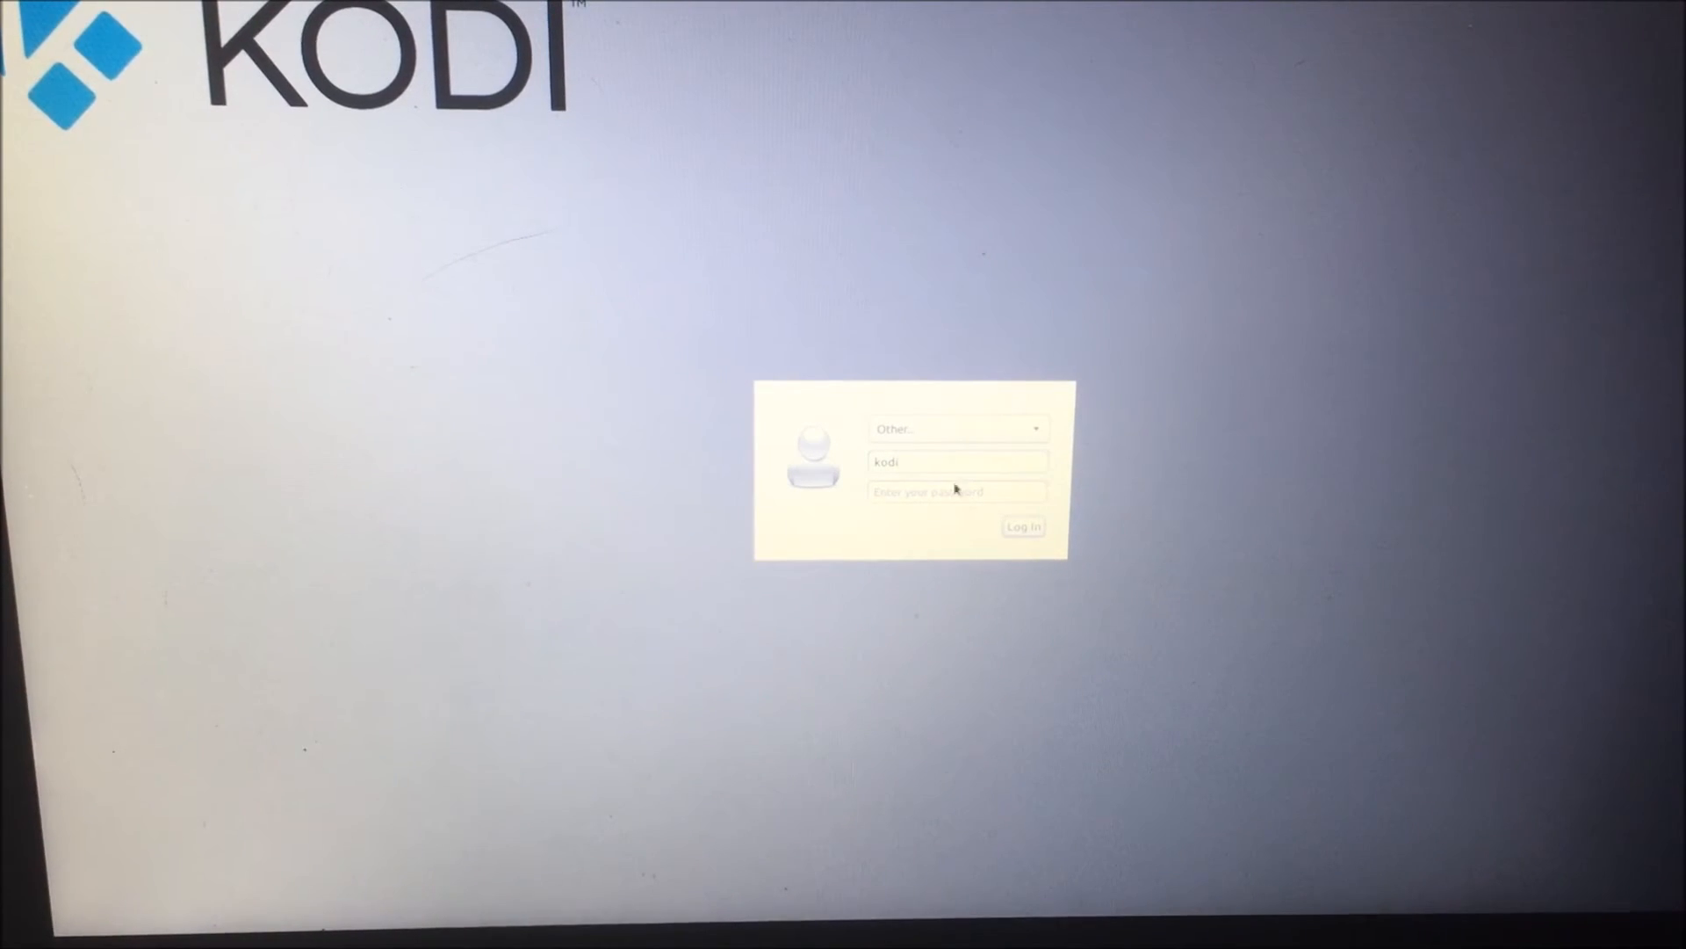
click(957, 492)
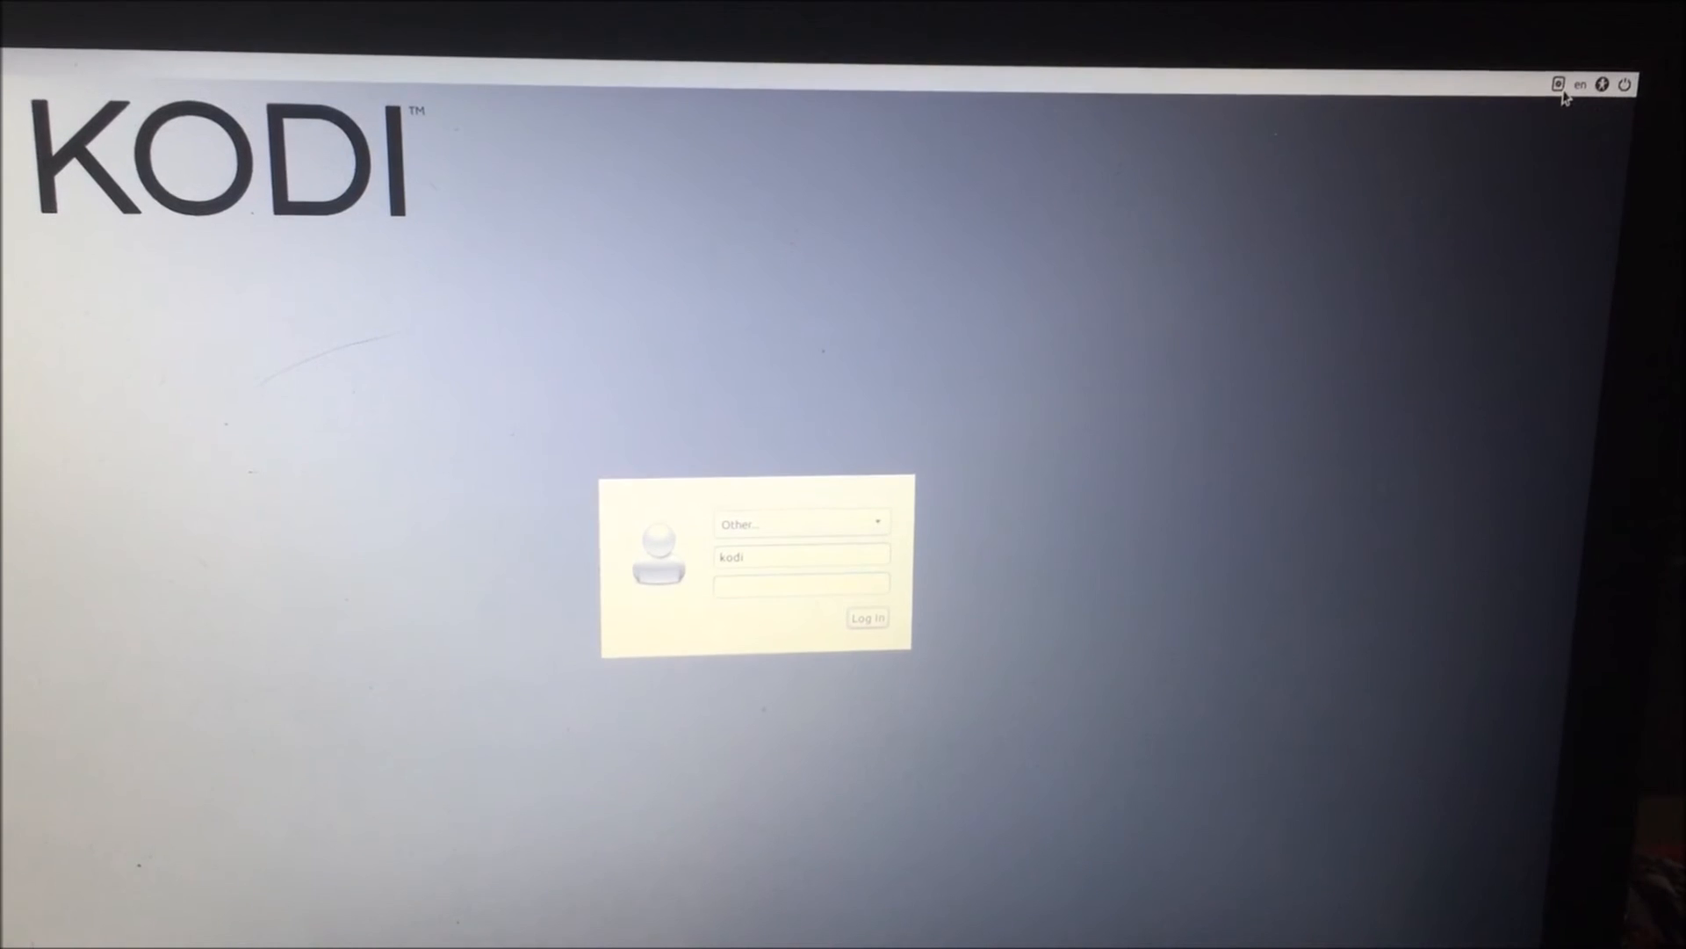
click(1554, 85)
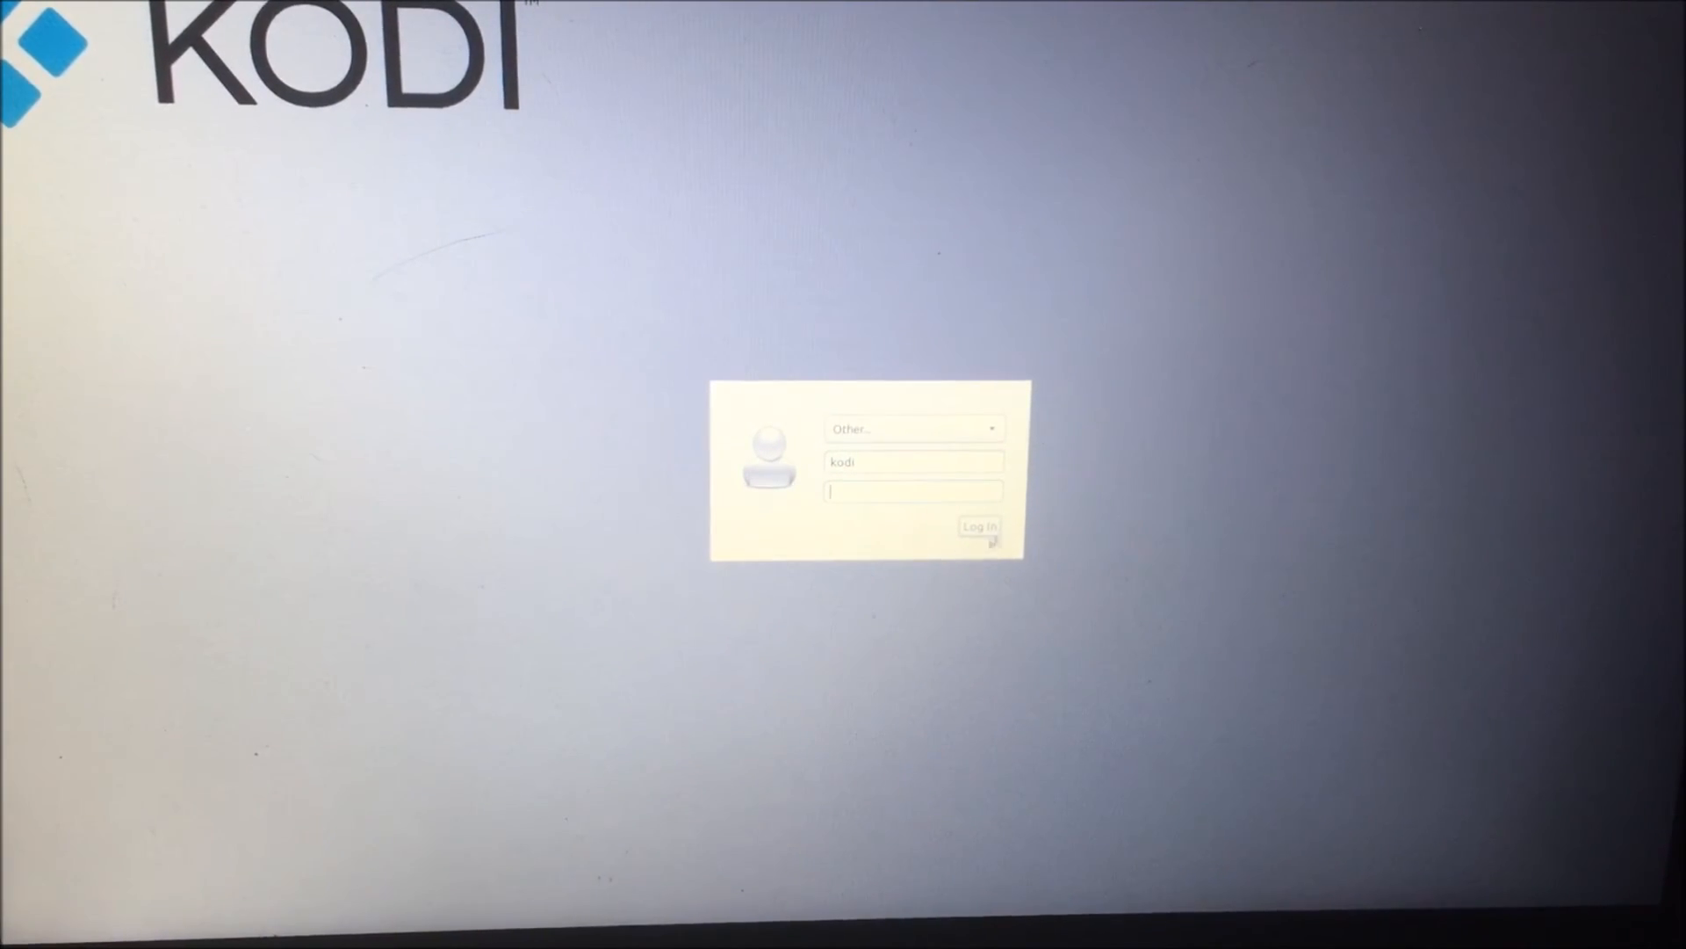
click(980, 527)
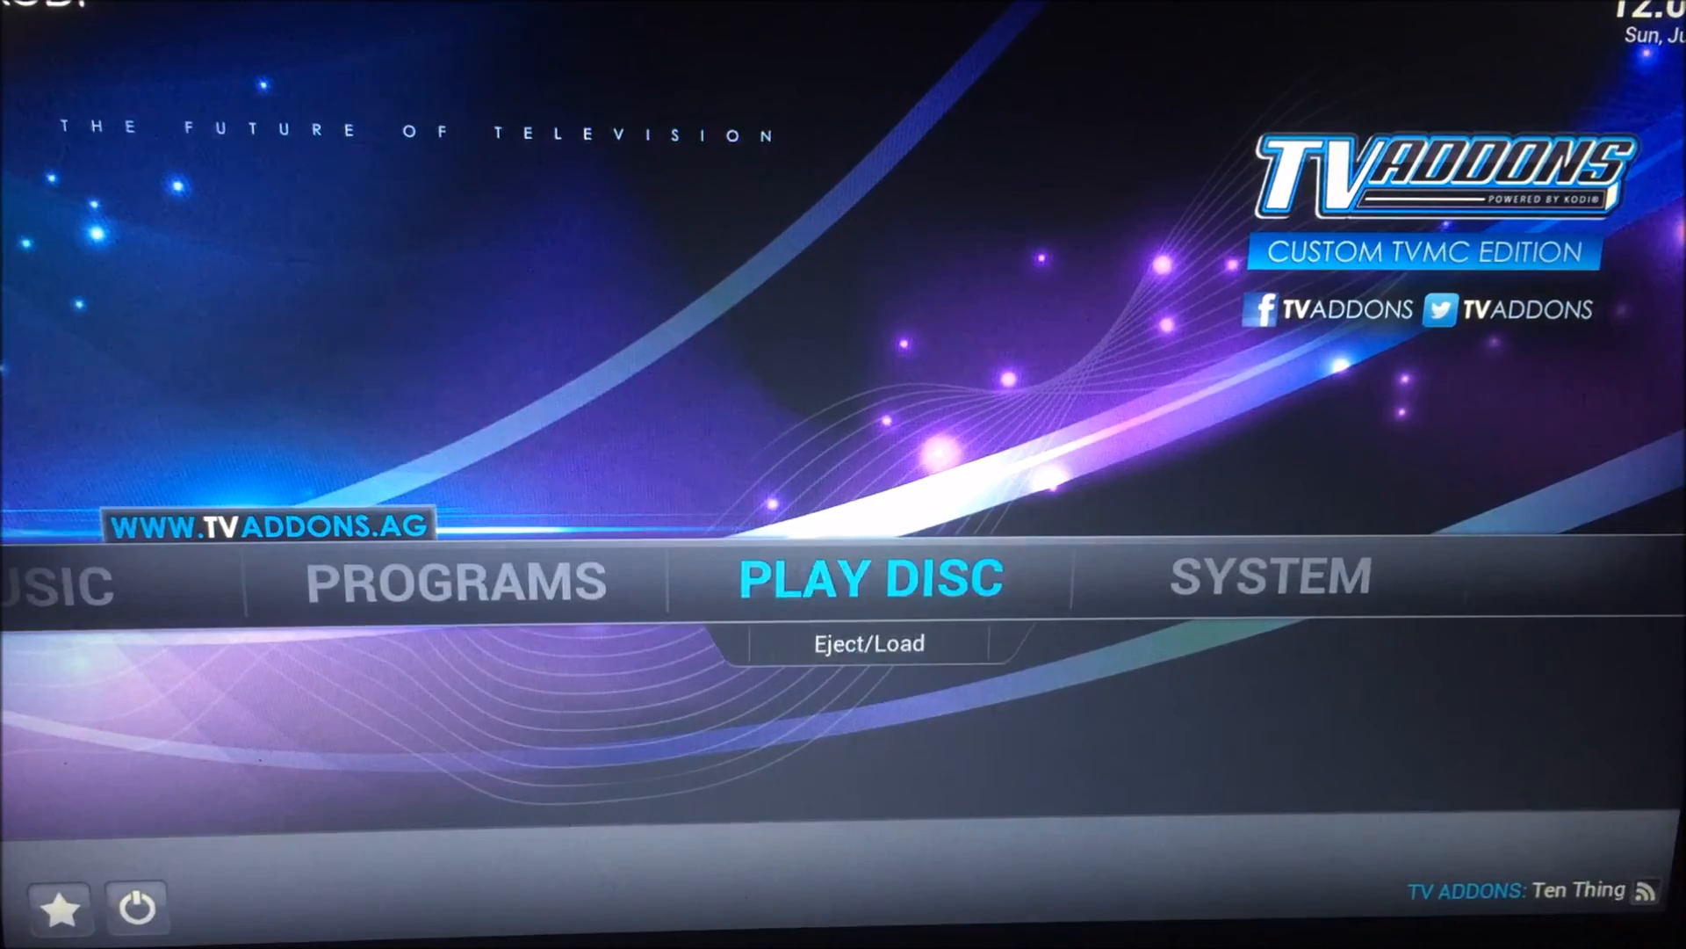
Check System info's Network page shows link and internet Connected, then close it
click(1270, 578)
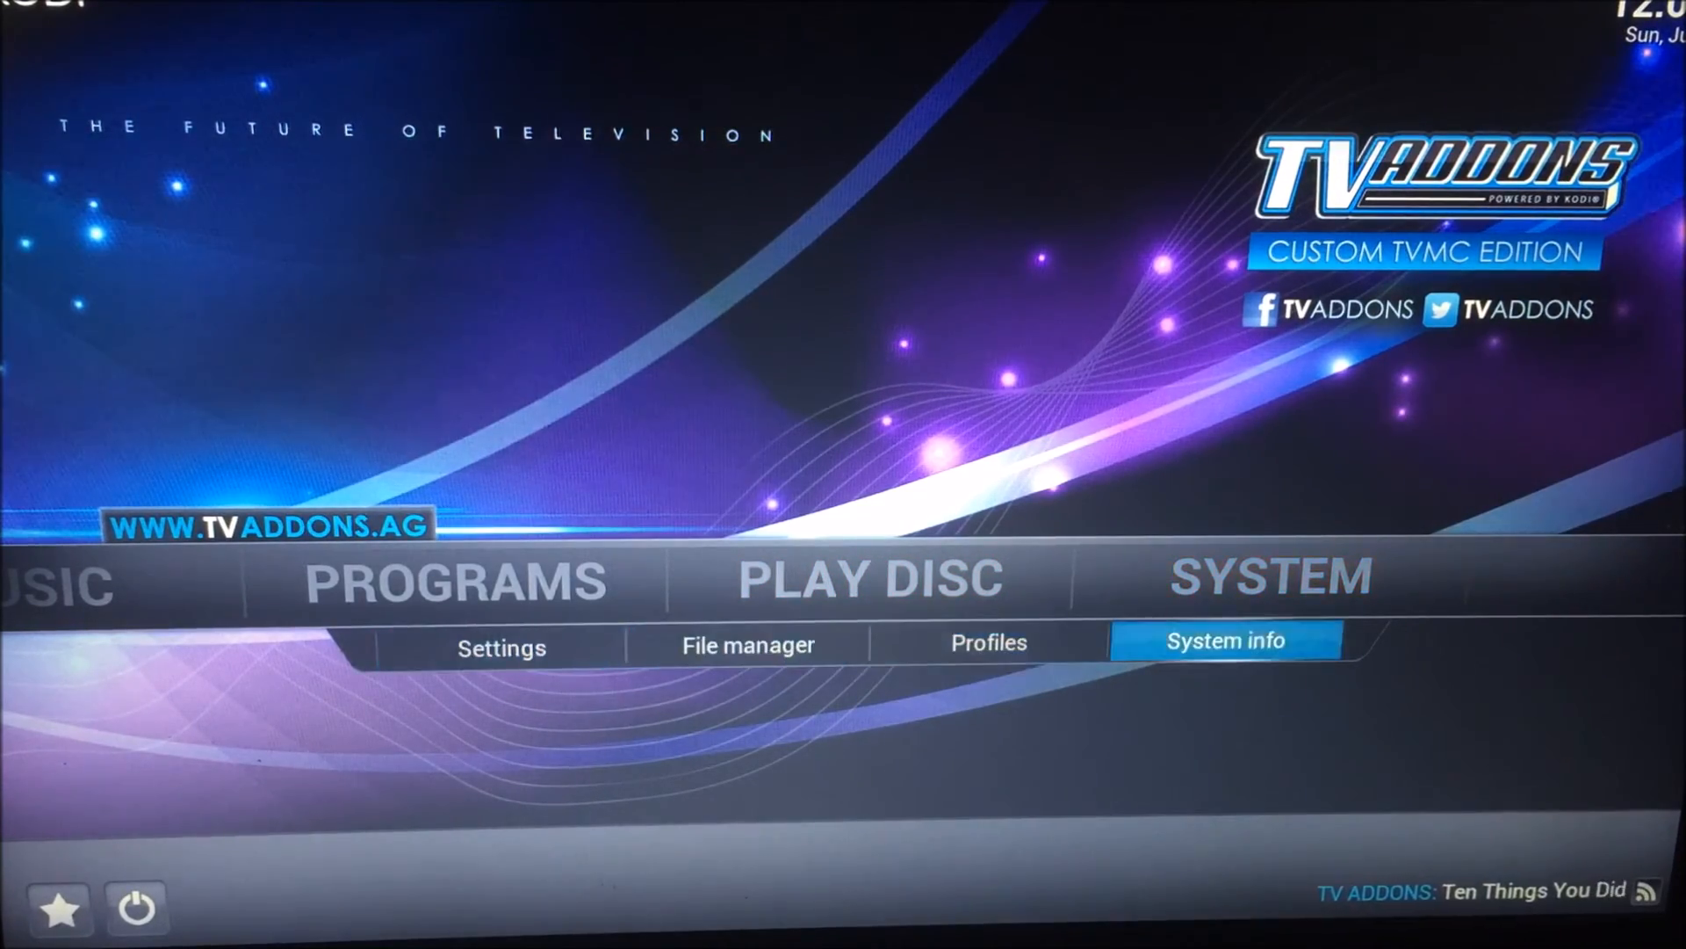
click(1226, 642)
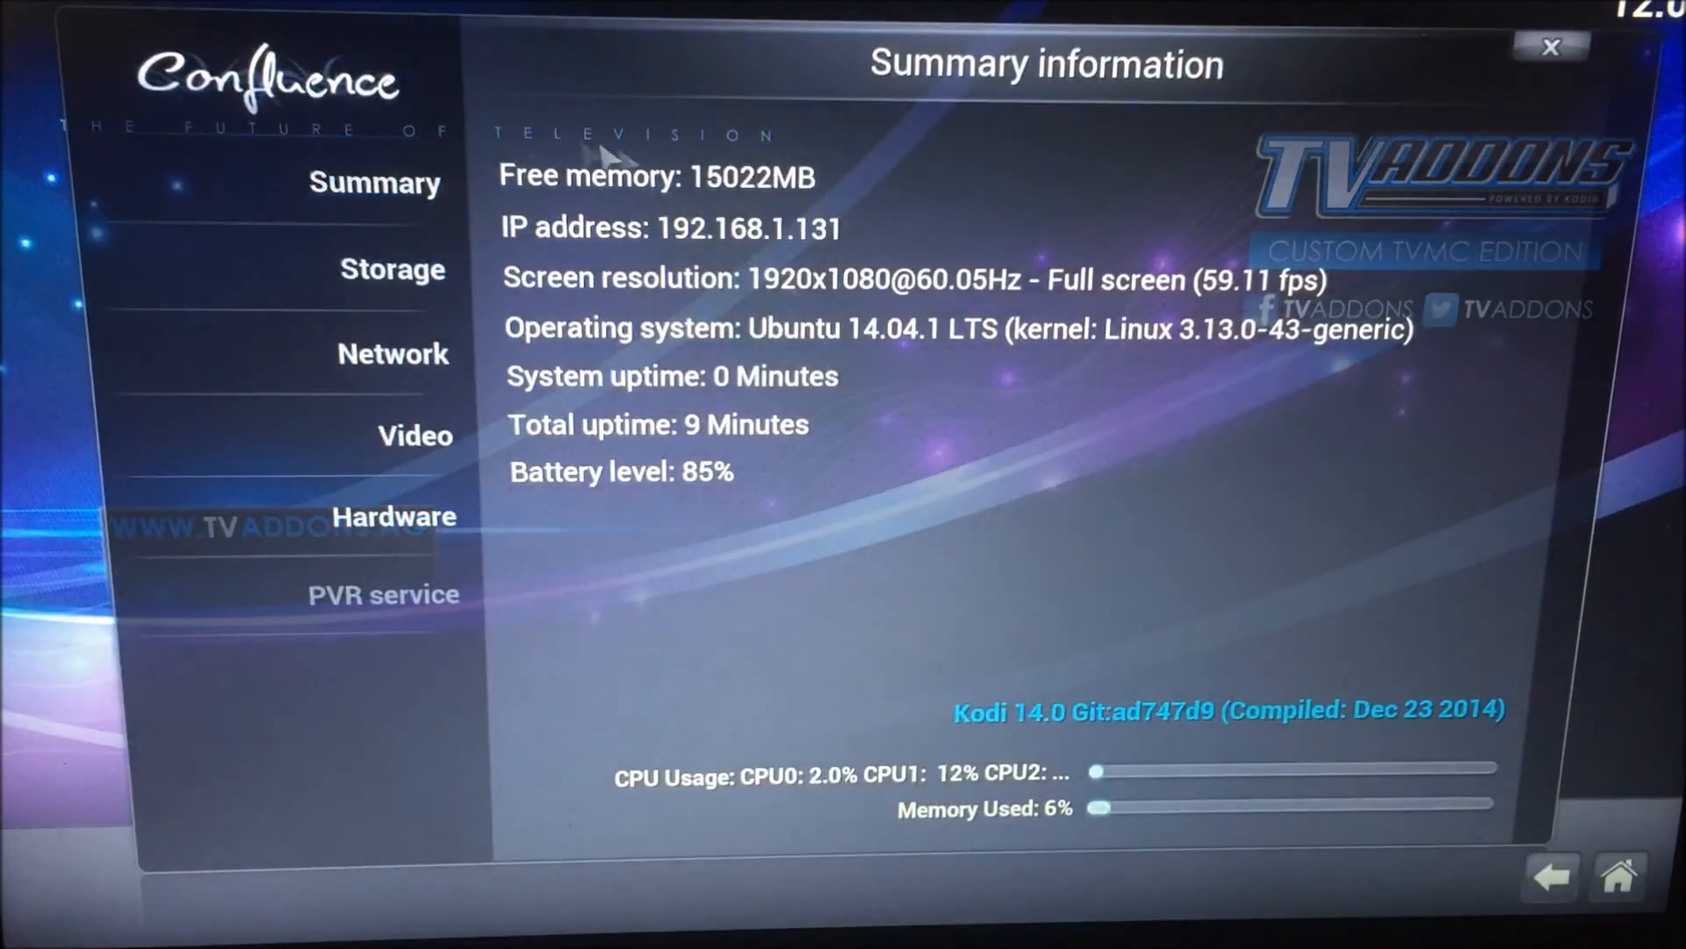
click(393, 354)
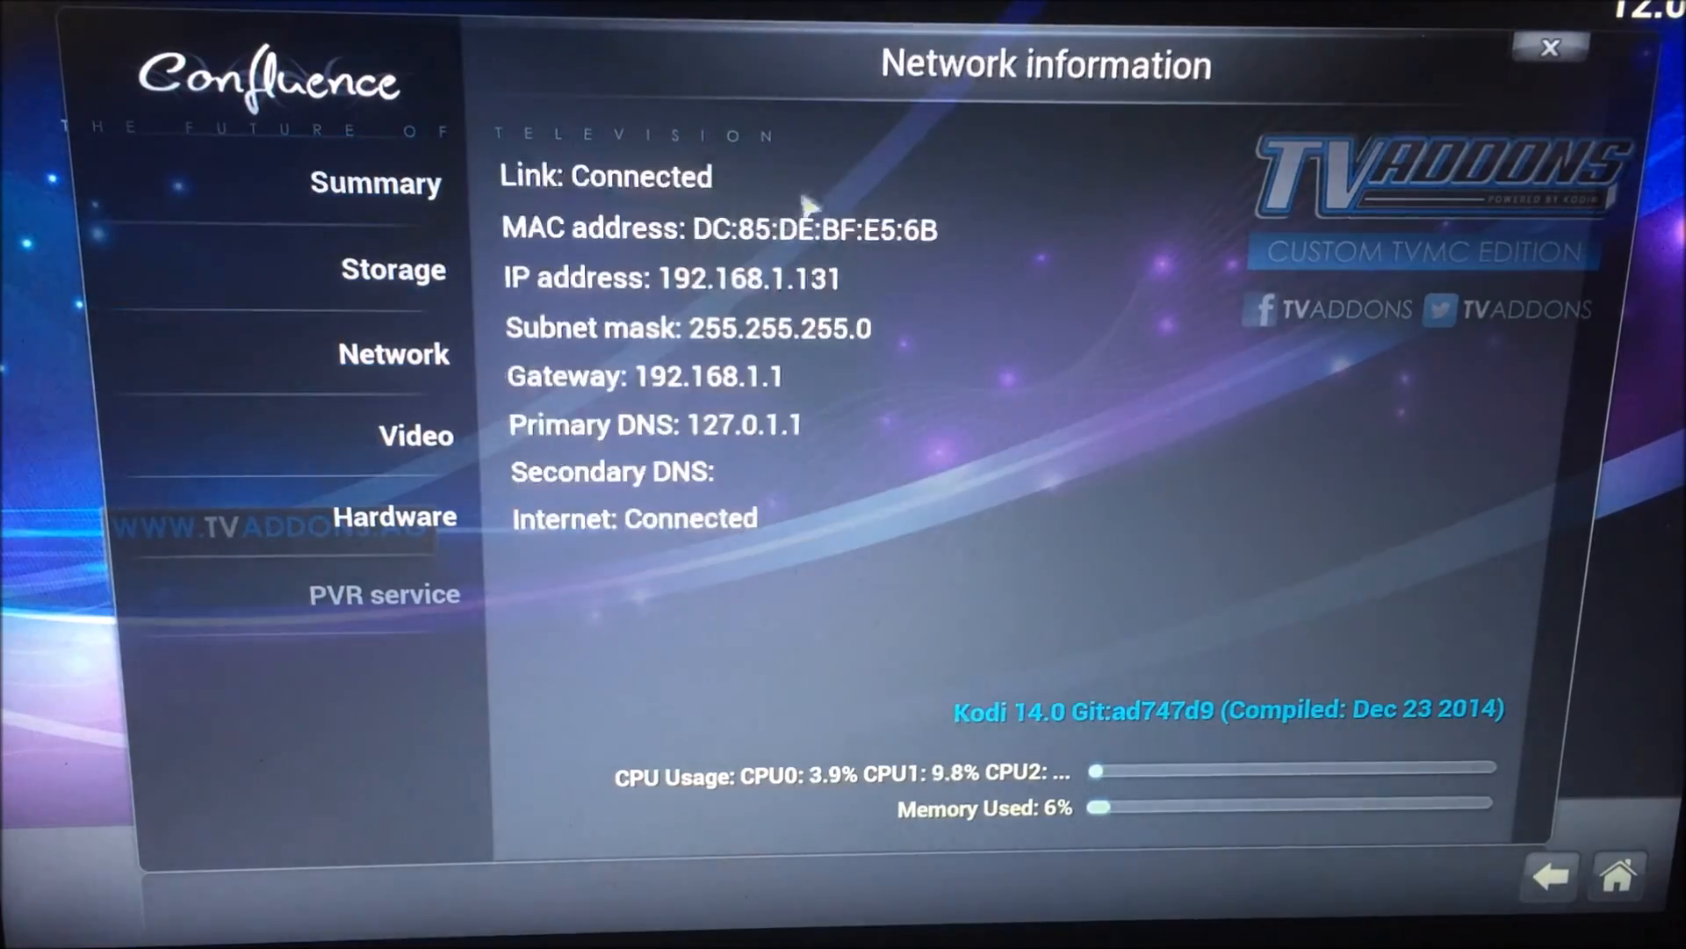
click(1548, 46)
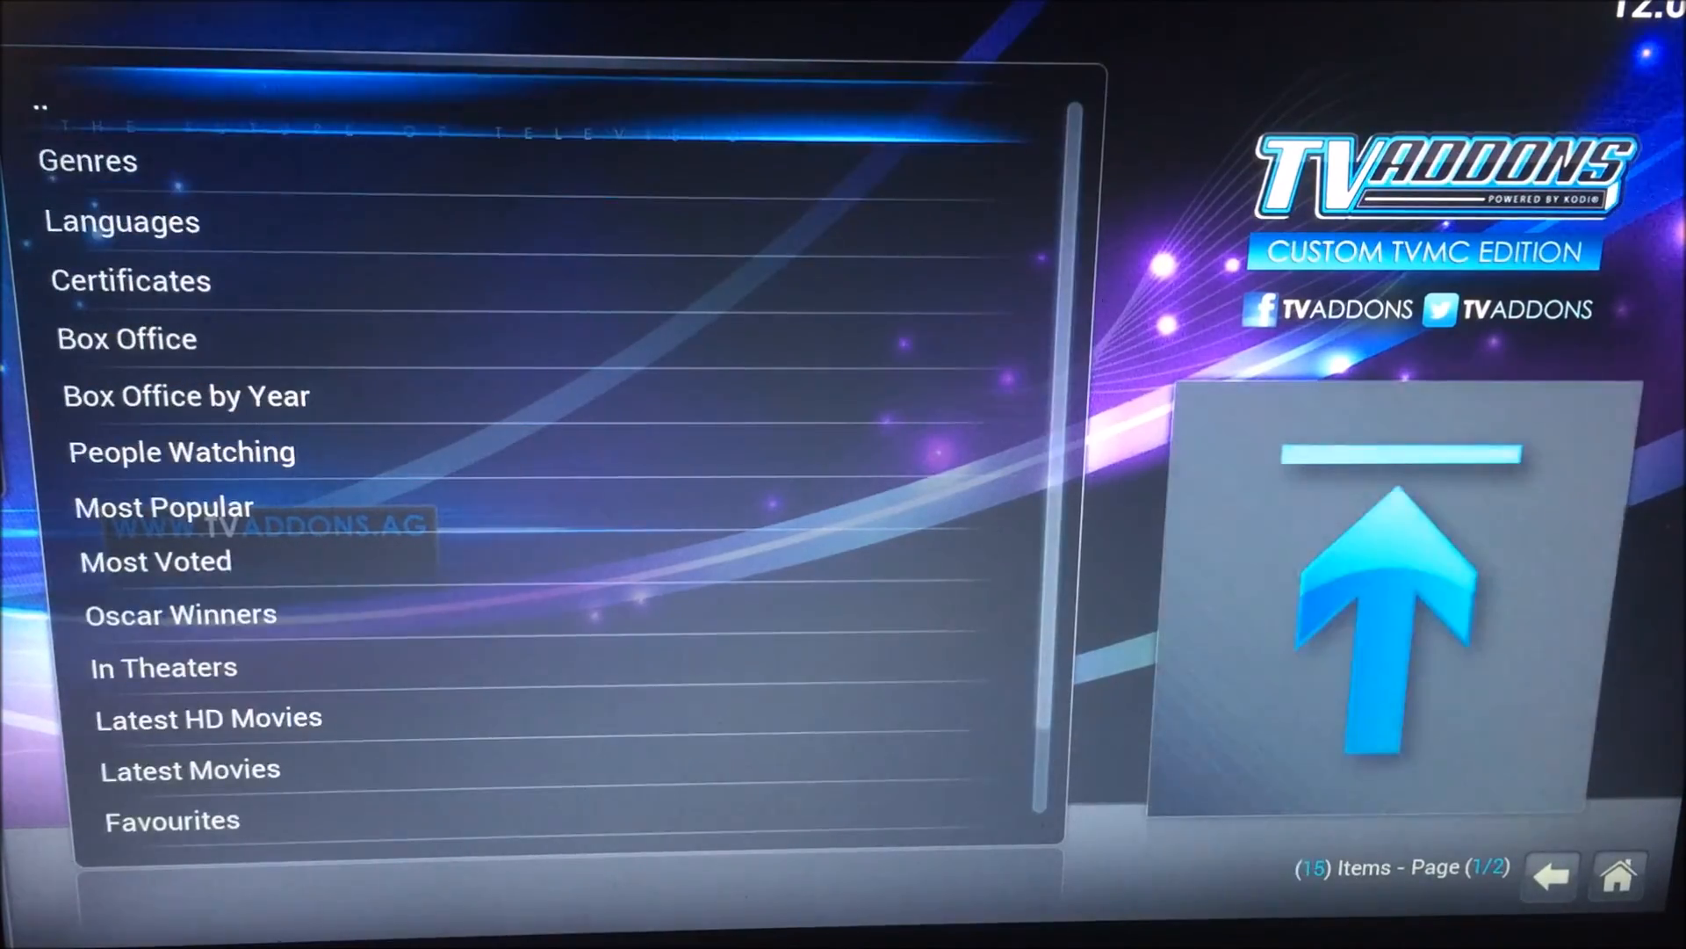
List Genesis Box Office 2015 movies as posters and load Jurassic World (2015) streams
click(184, 397)
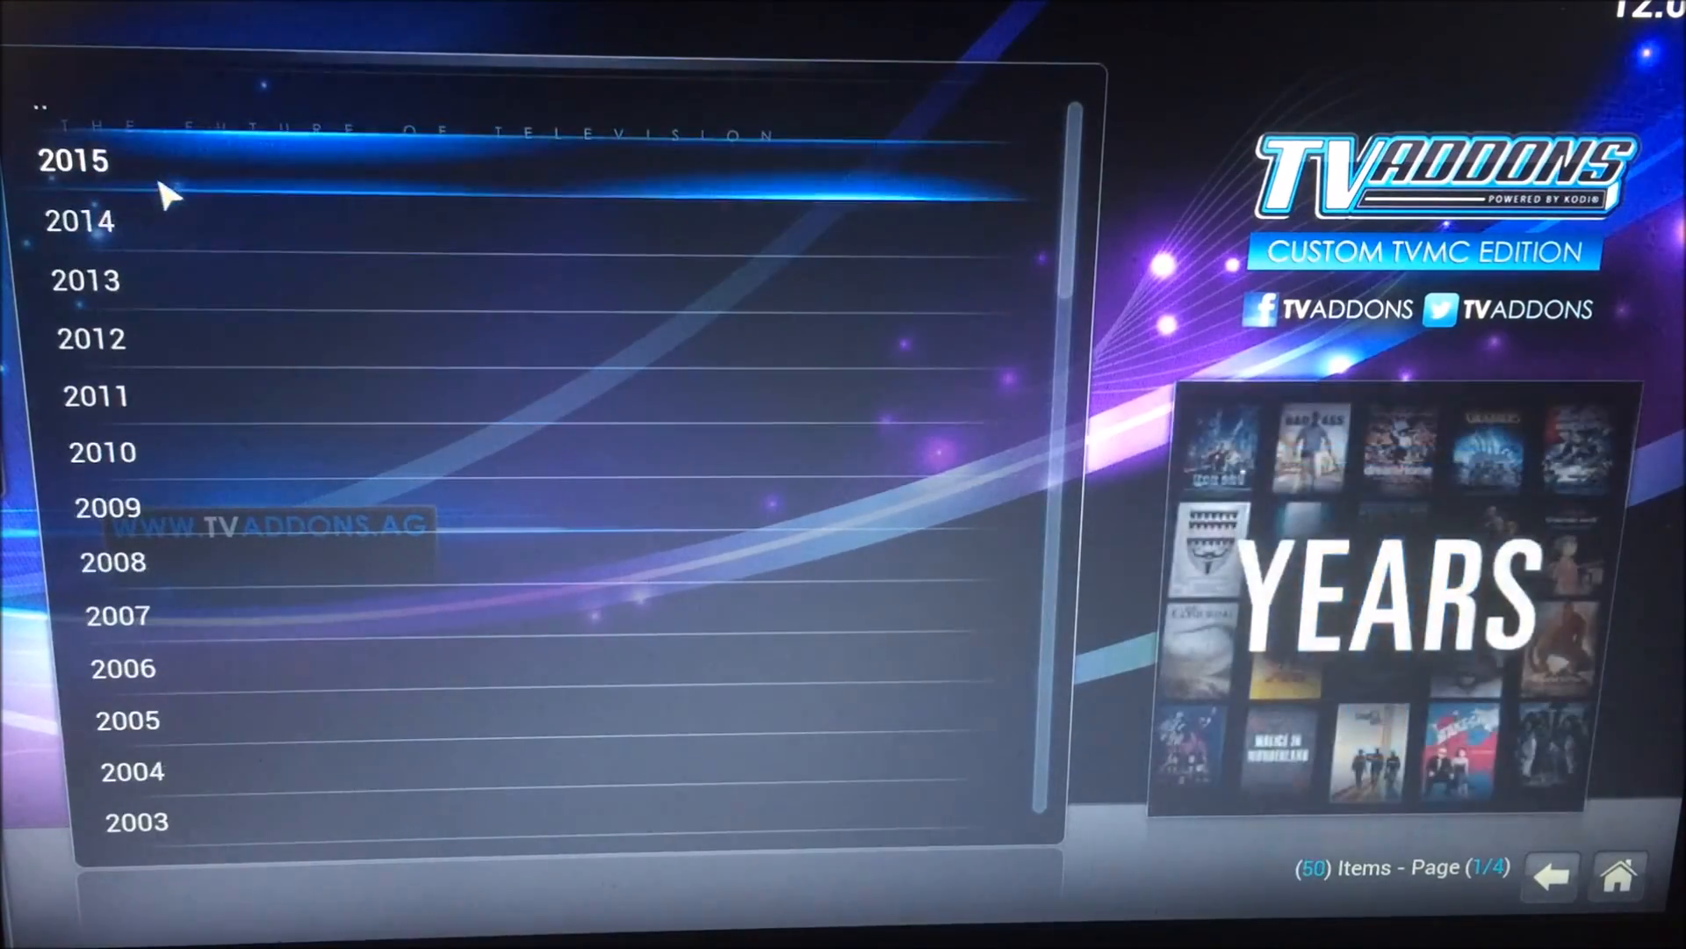
click(72, 160)
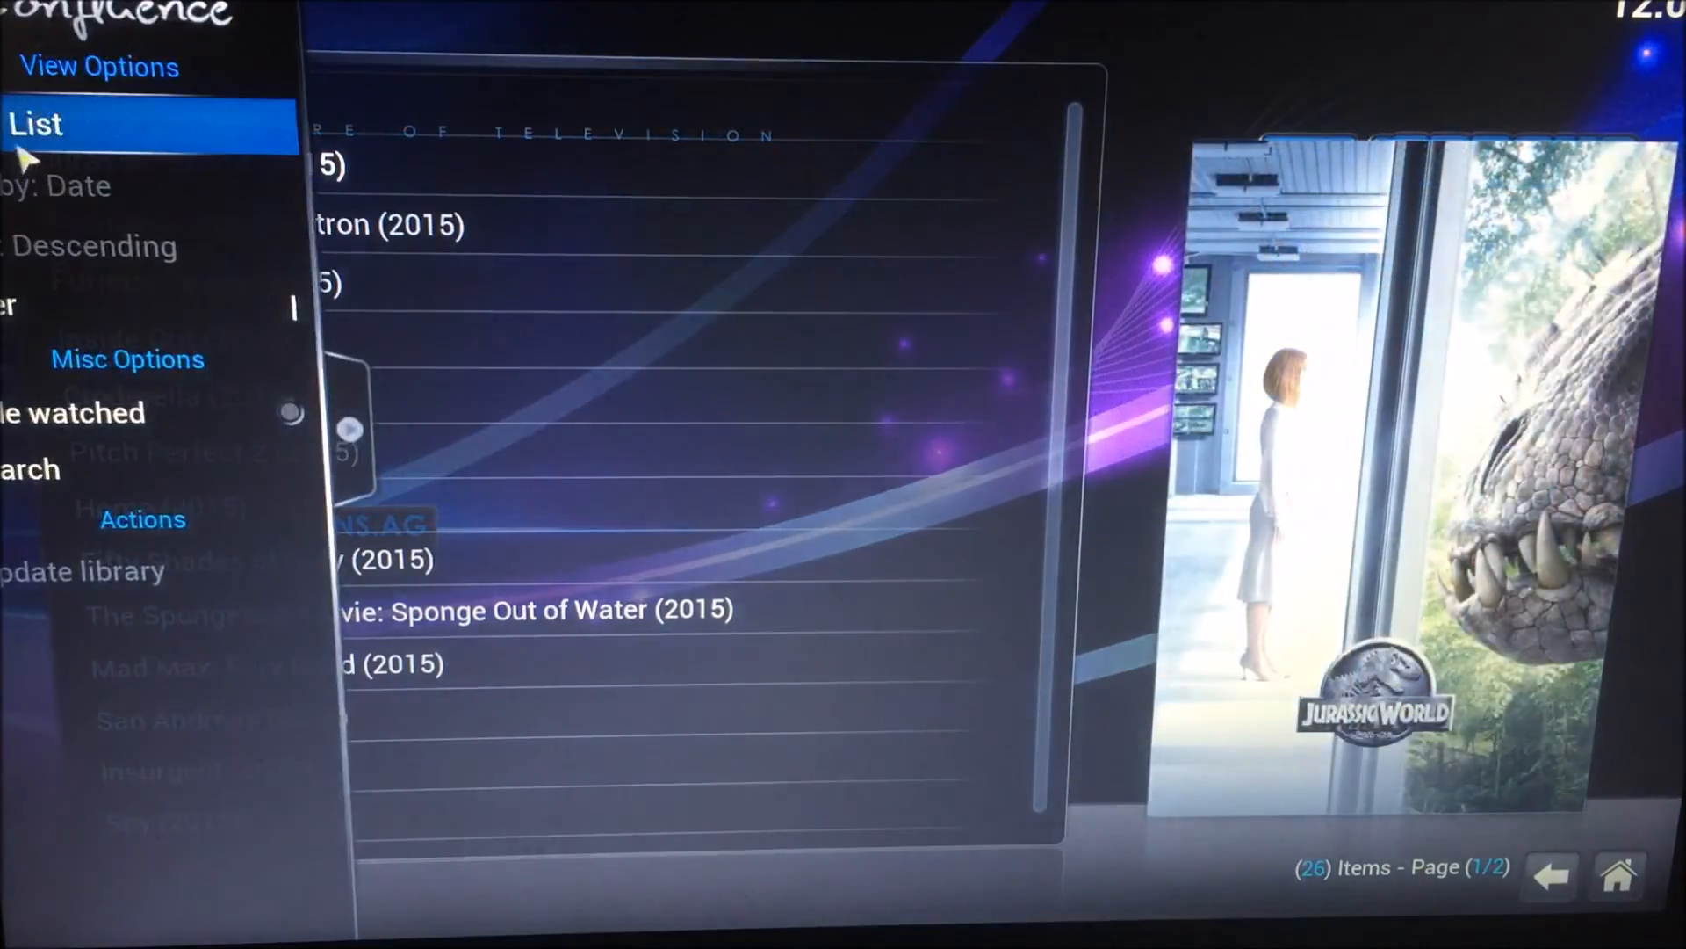
click(35, 123)
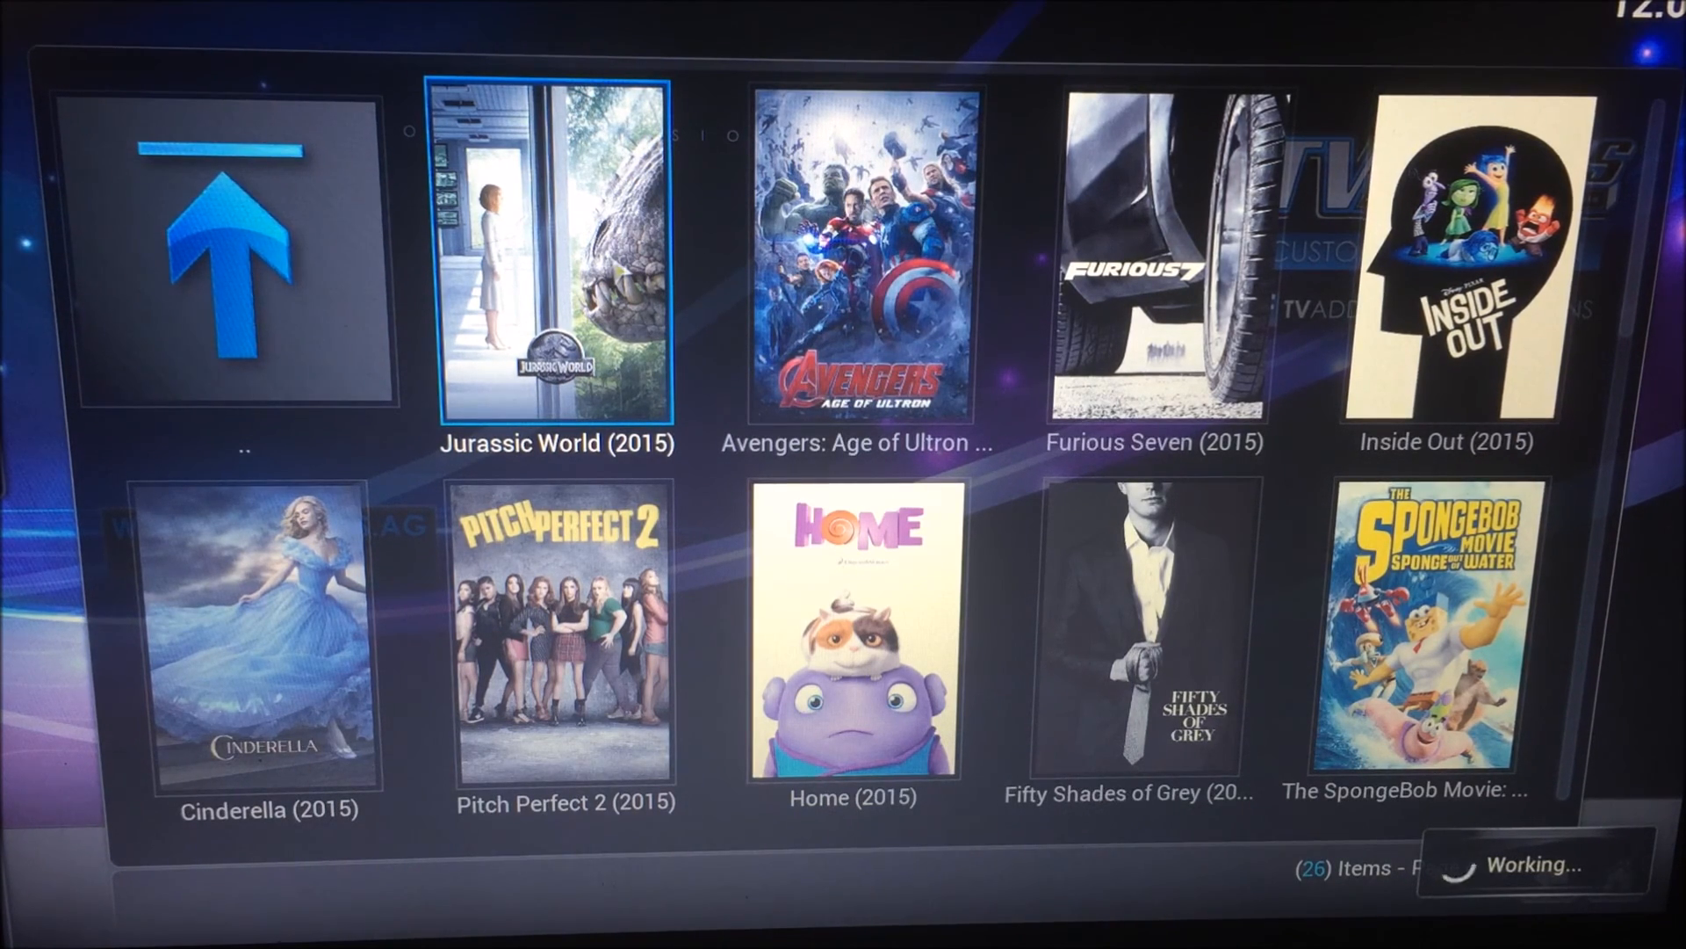
click(548, 255)
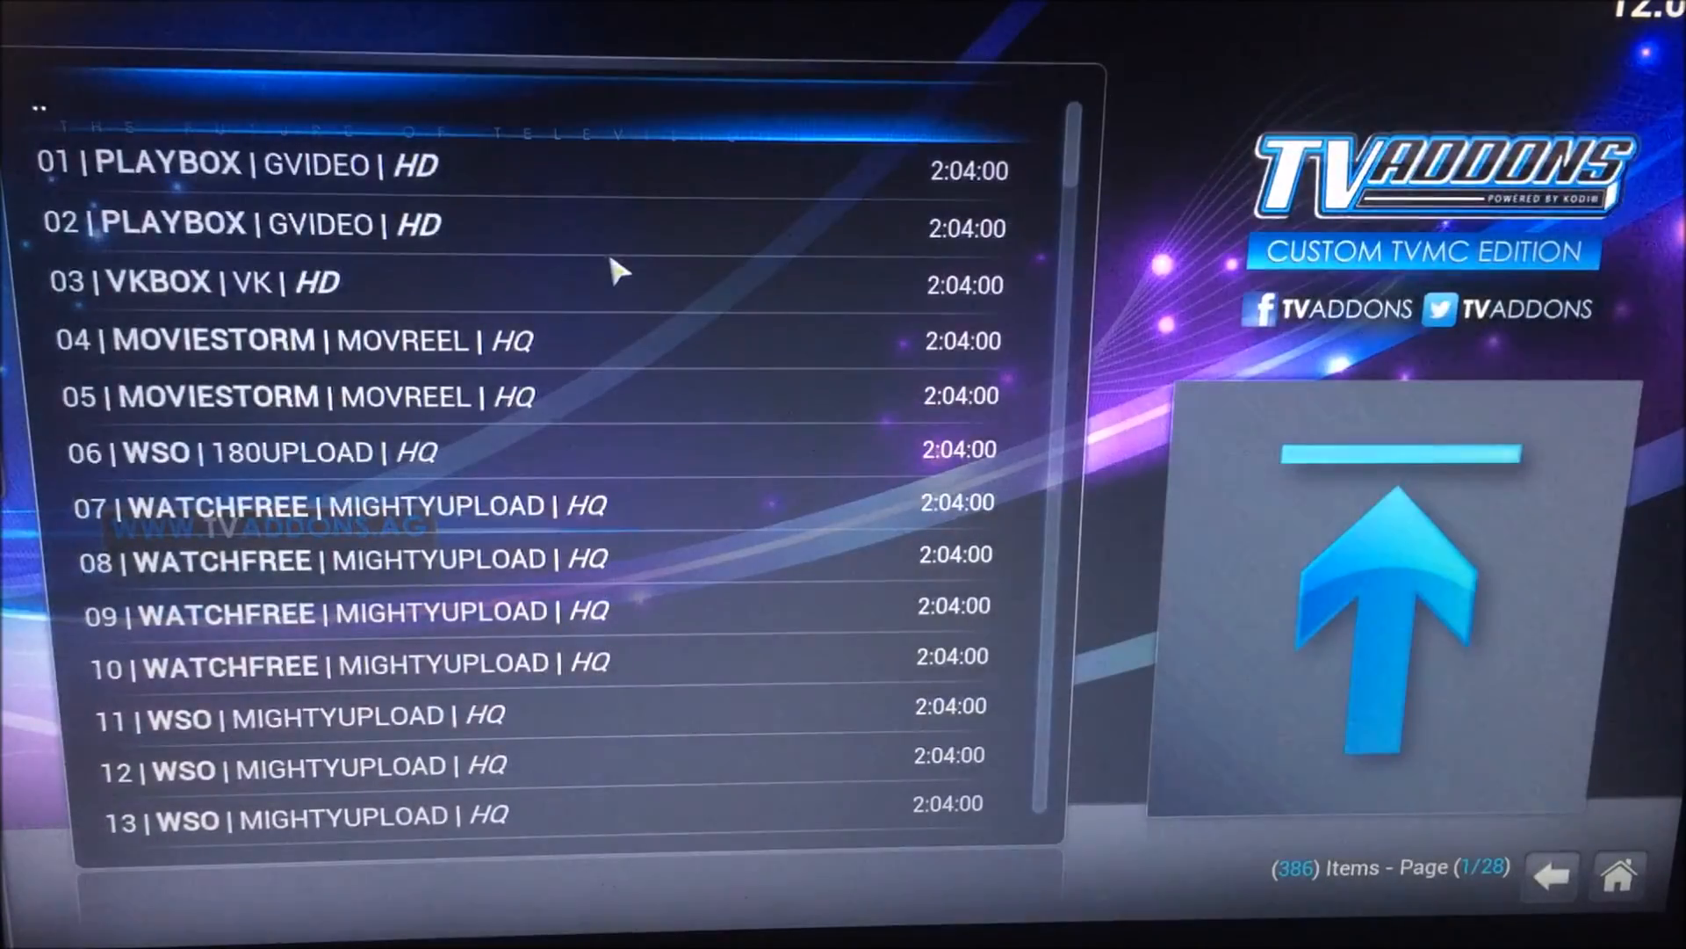